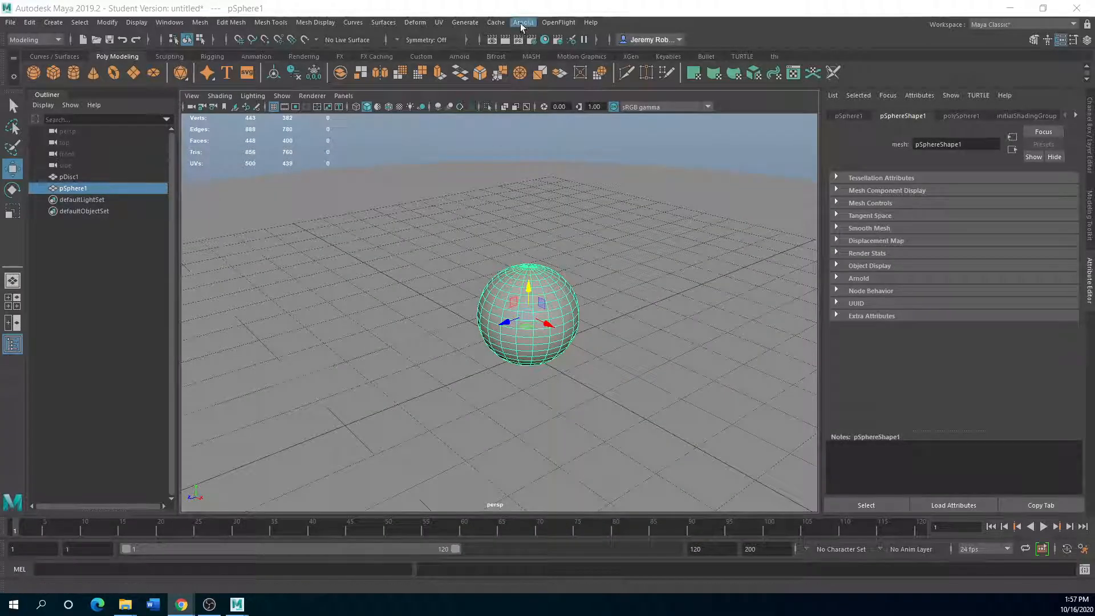
- Create an Arnold photometric light from the Arnold Lights menu
{"action": "left_click", "coordinate": [523, 21]}
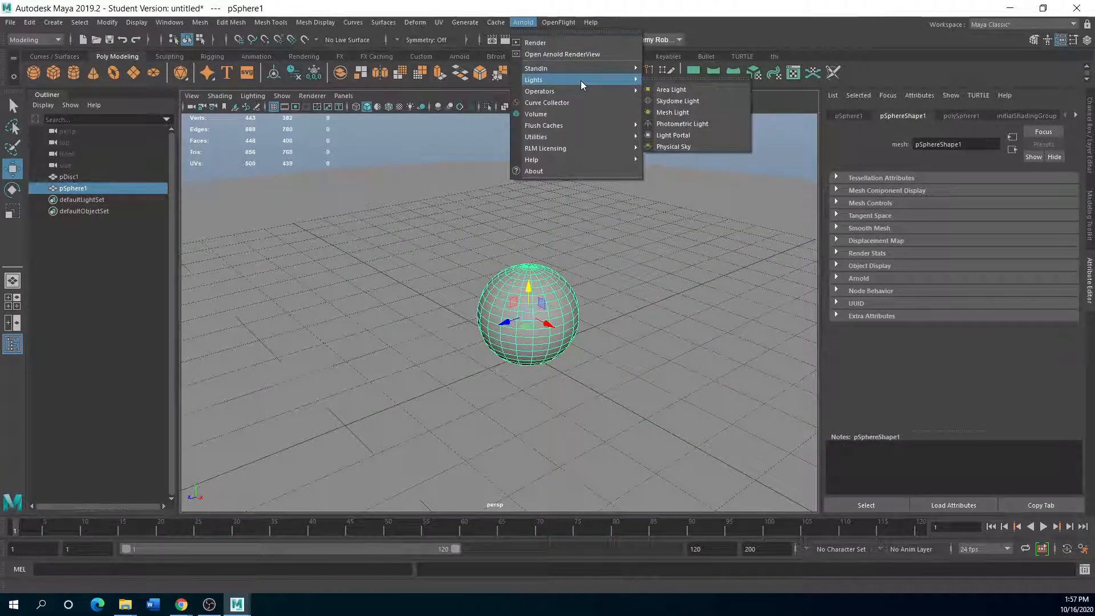
{"action": "mouse_move", "coordinate": [682, 124]}
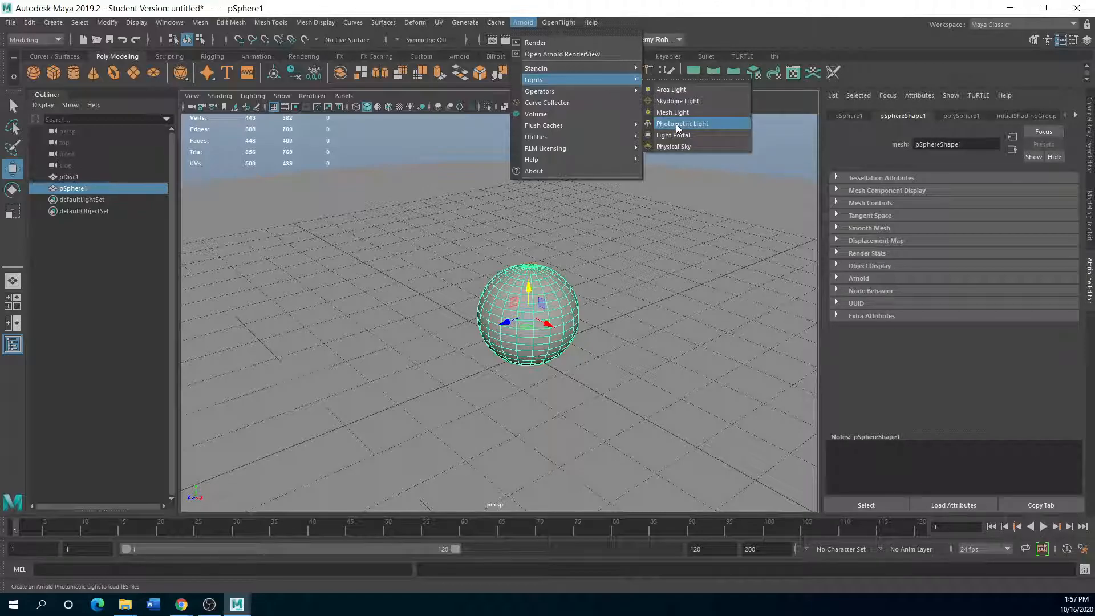
{"action": "mouse_move", "coordinate": [532, 160]}
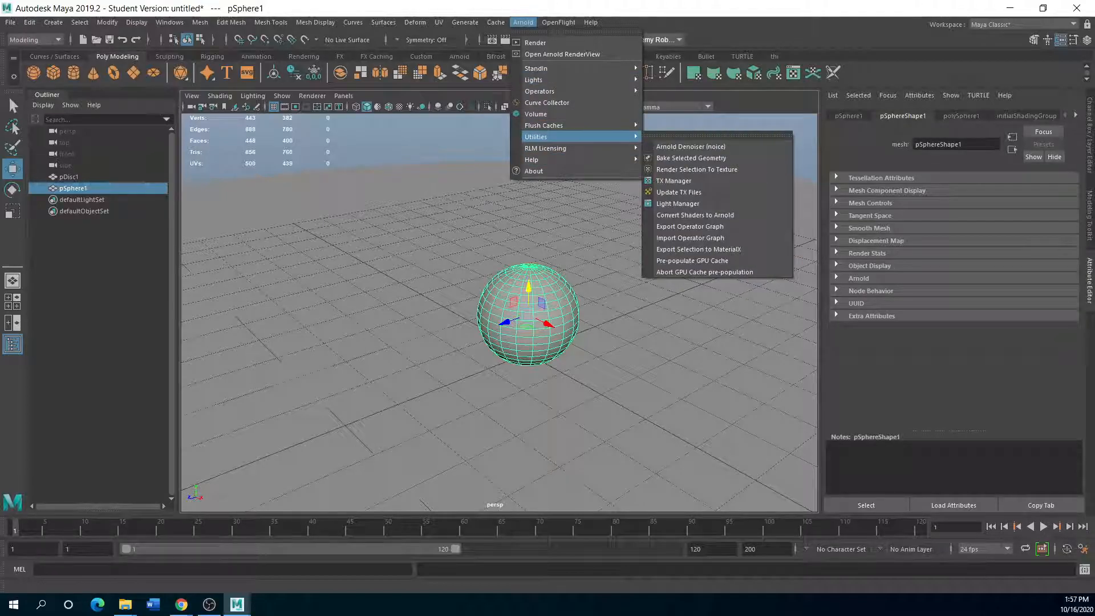
{"action": "mouse_move", "coordinate": [551, 82]}
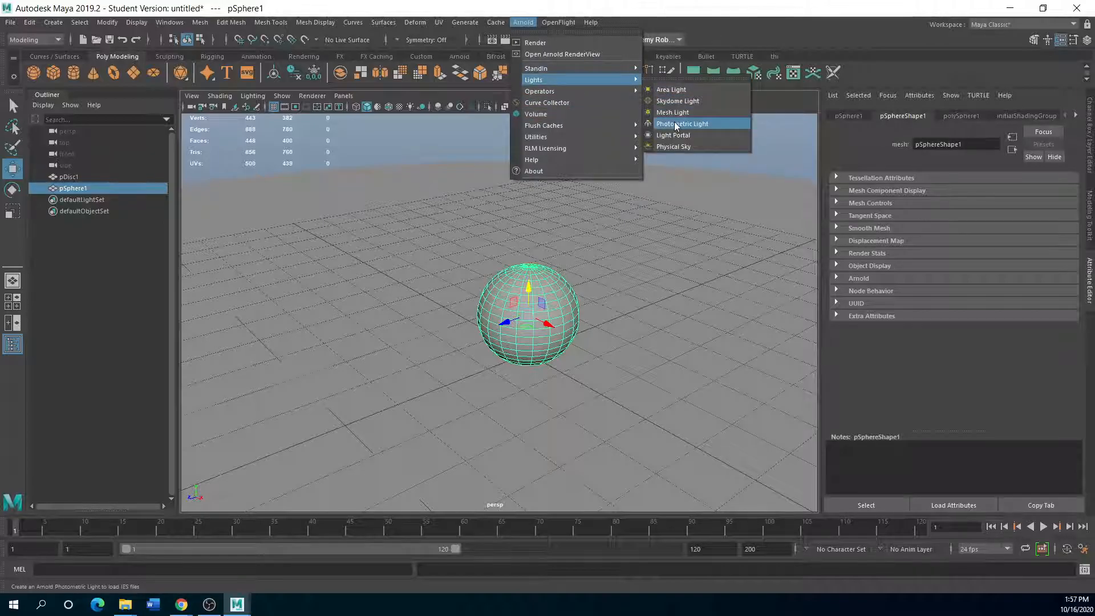
{"action": "left_click", "coordinate": [683, 123]}
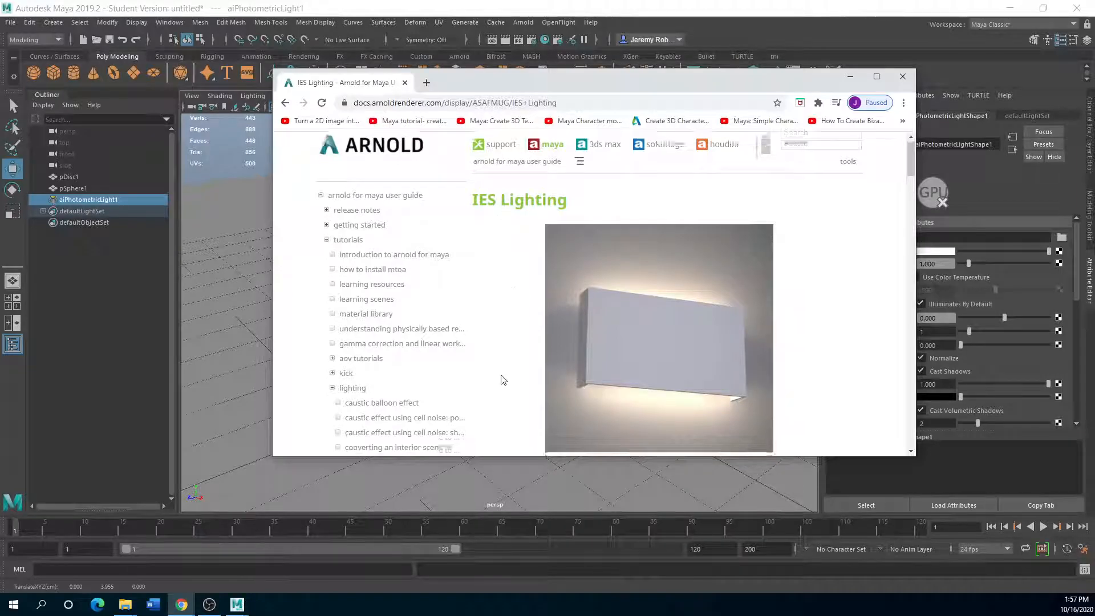
- Scroll the IES Lighting guide down to the ieslibrary.com link
{"action": "scroll", "scroll_direction": "down", "scroll_amount": 3}
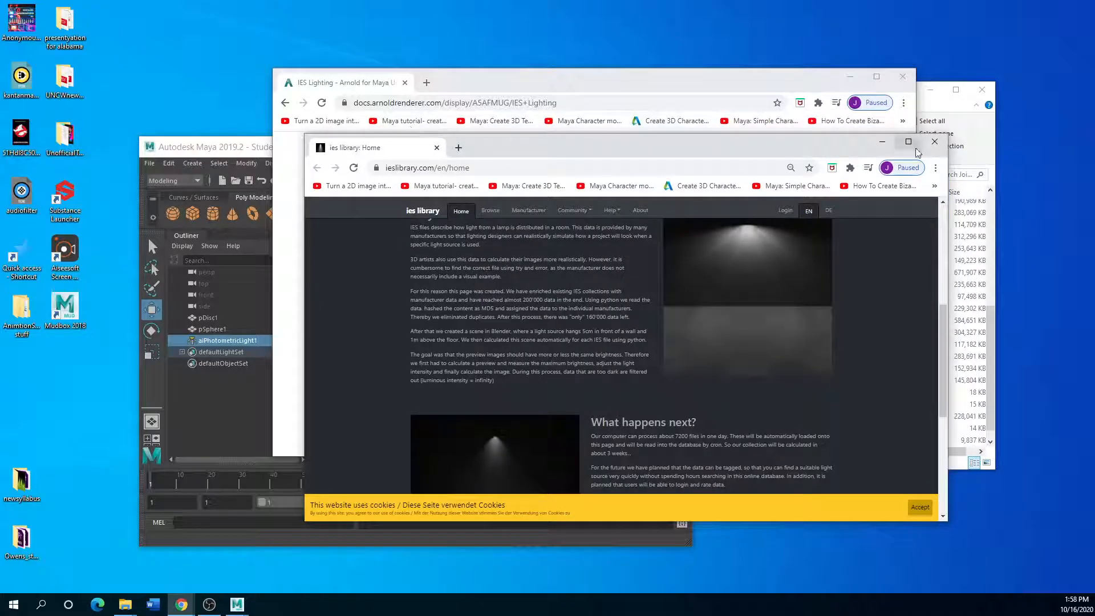
- Browse IES Library by manufacturer and download the BEGA 321 lm, 9 W IES profile
{"action": "left_click", "coordinate": [907, 141]}
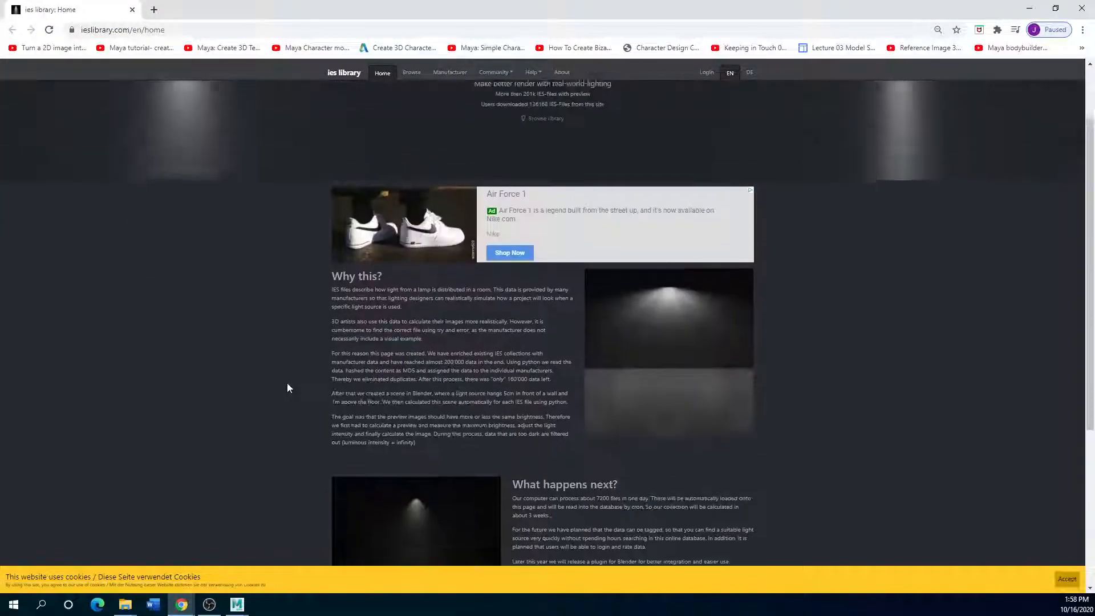
{"action": "scroll", "scroll_direction": "up", "scroll_amount": 3}
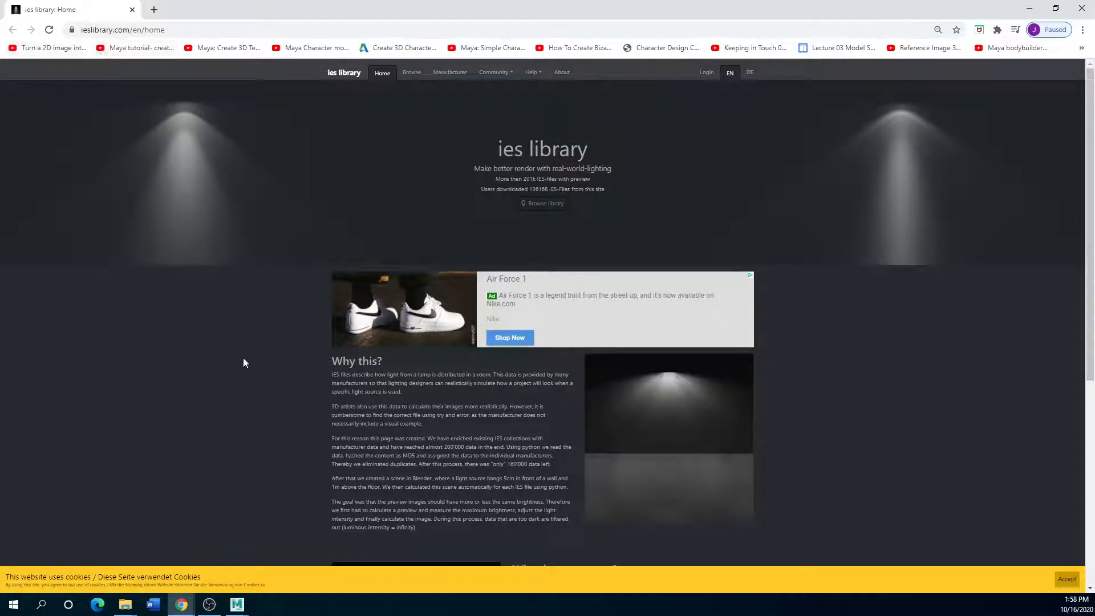
{"action": "left_click", "coordinate": [411, 72]}
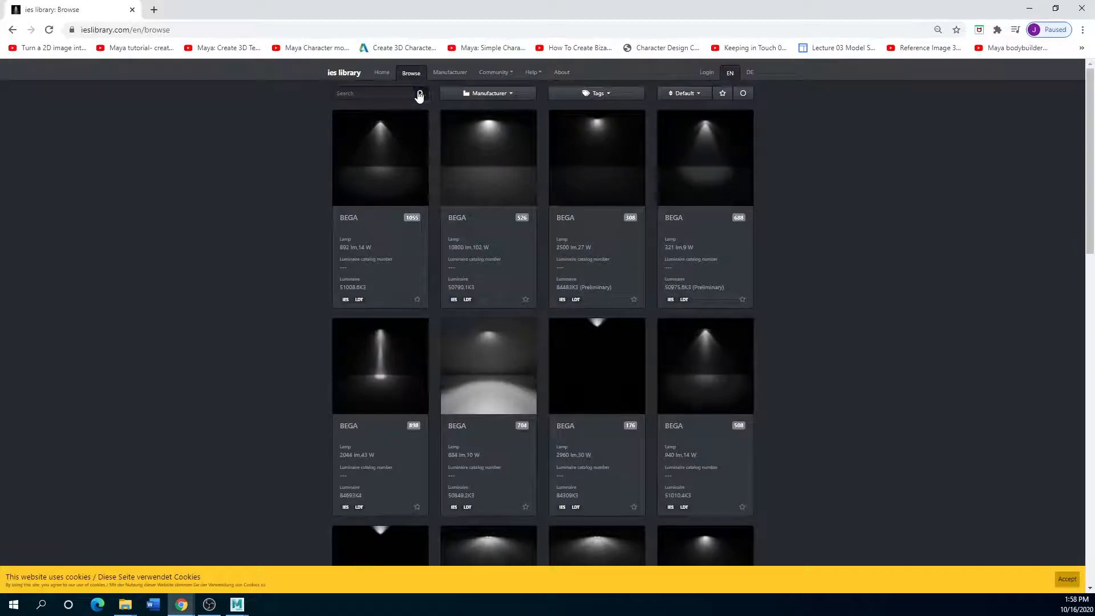
{"action": "left_click", "coordinate": [684, 93]}
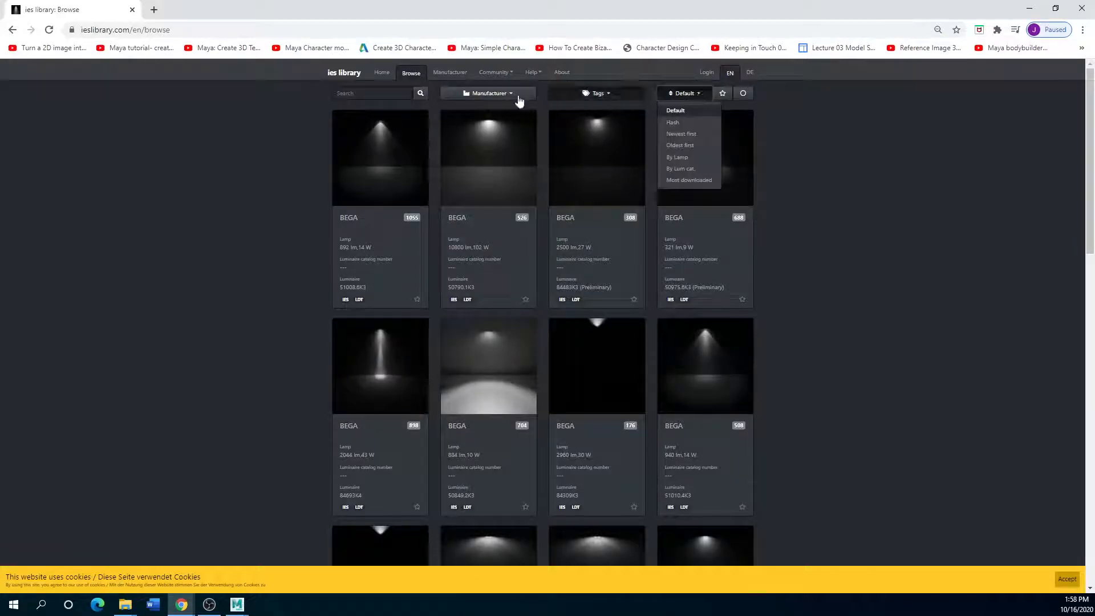
{"action": "left_click", "coordinate": [489, 93]}
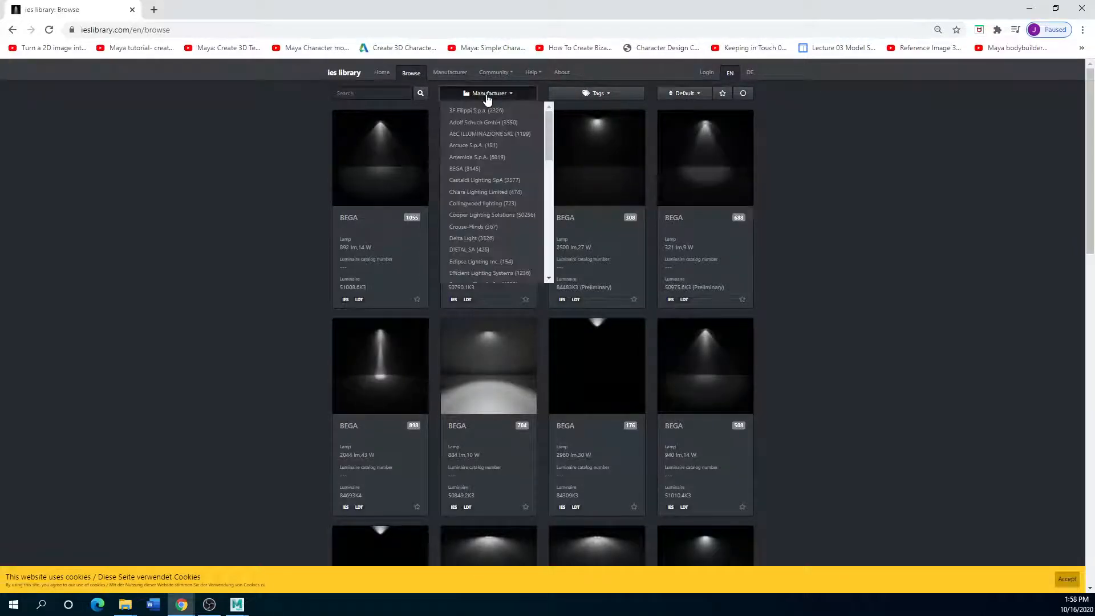
{"action": "mouse_move", "coordinate": [473, 227]}
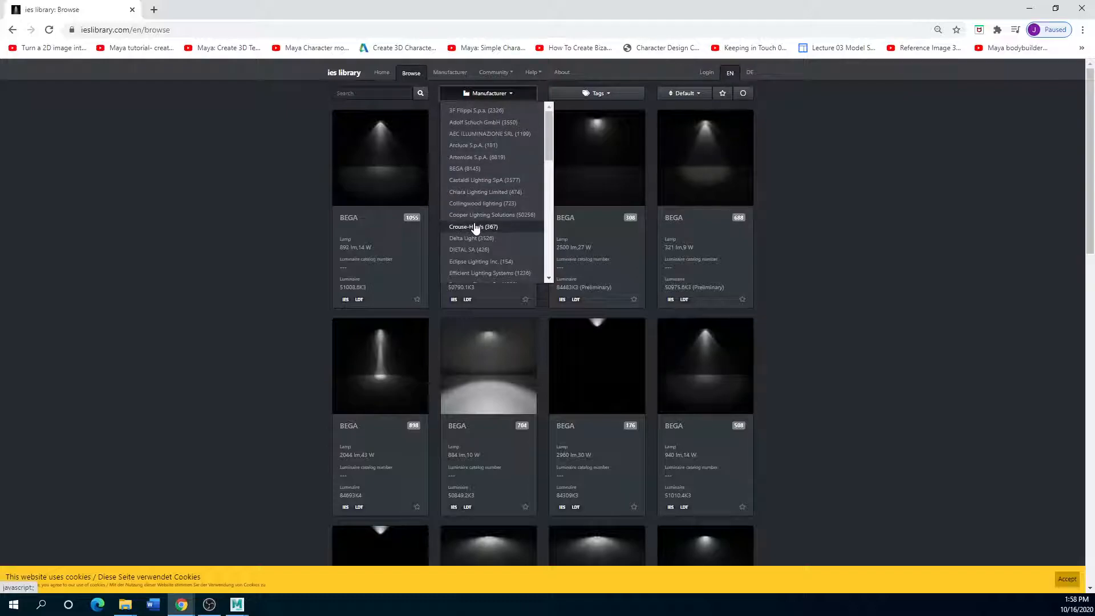
{"action": "mouse_move", "coordinate": [496, 171]}
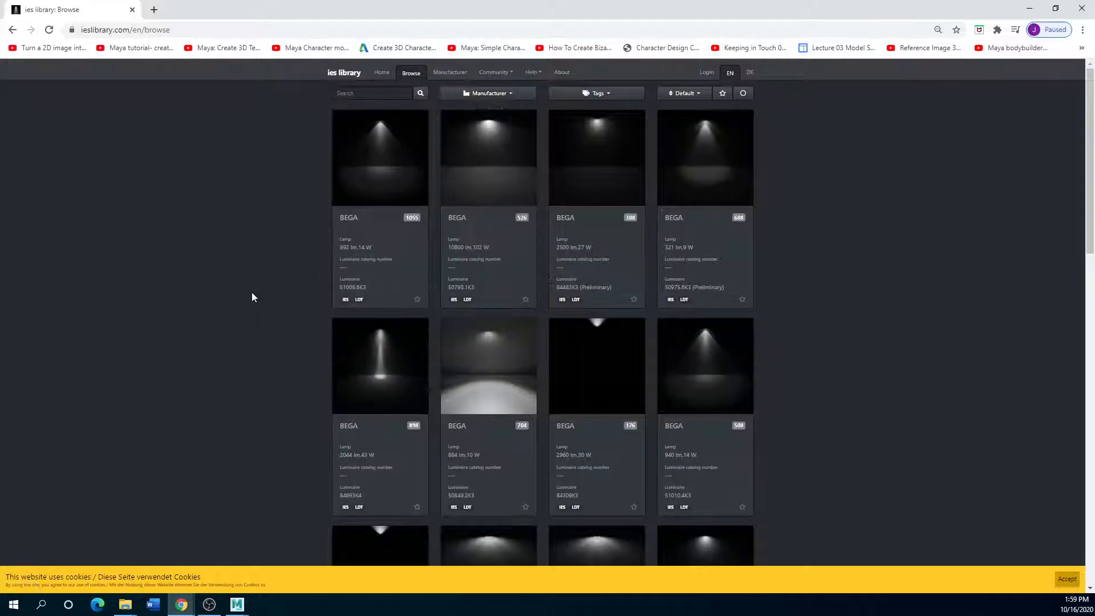
{"action": "mouse_move", "coordinate": [480, 171]}
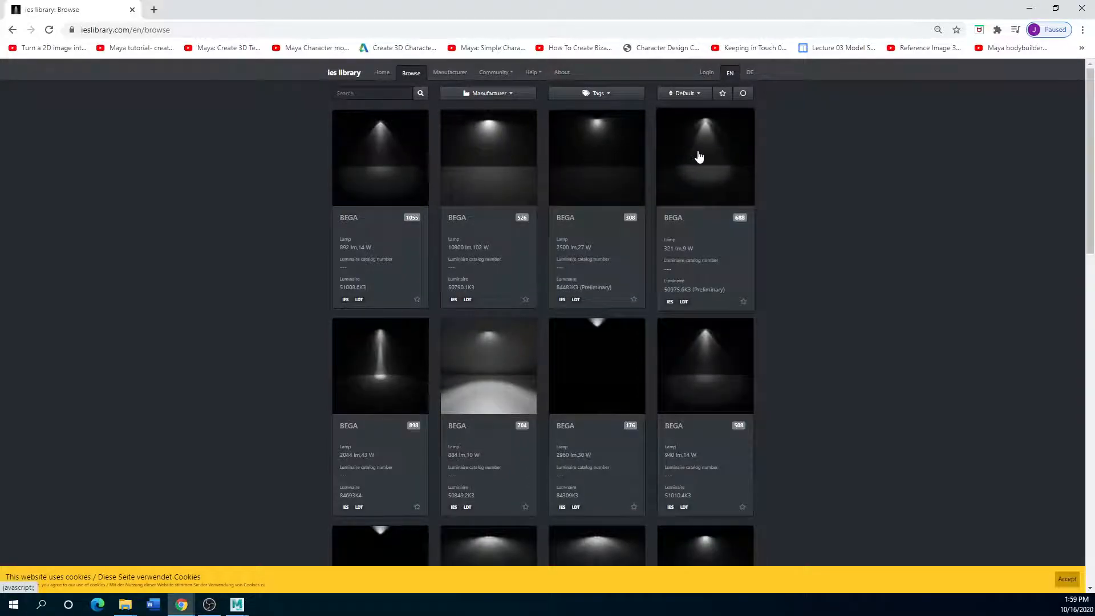
{"action": "left_click", "coordinate": [704, 157]}
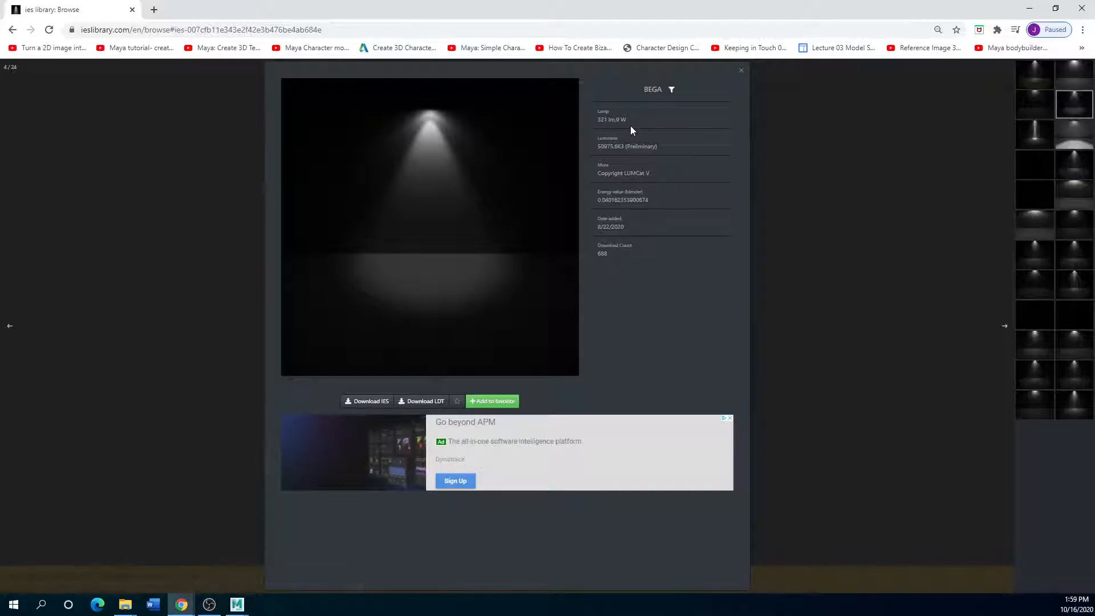
{"action": "mouse_move", "coordinate": [366, 401]}
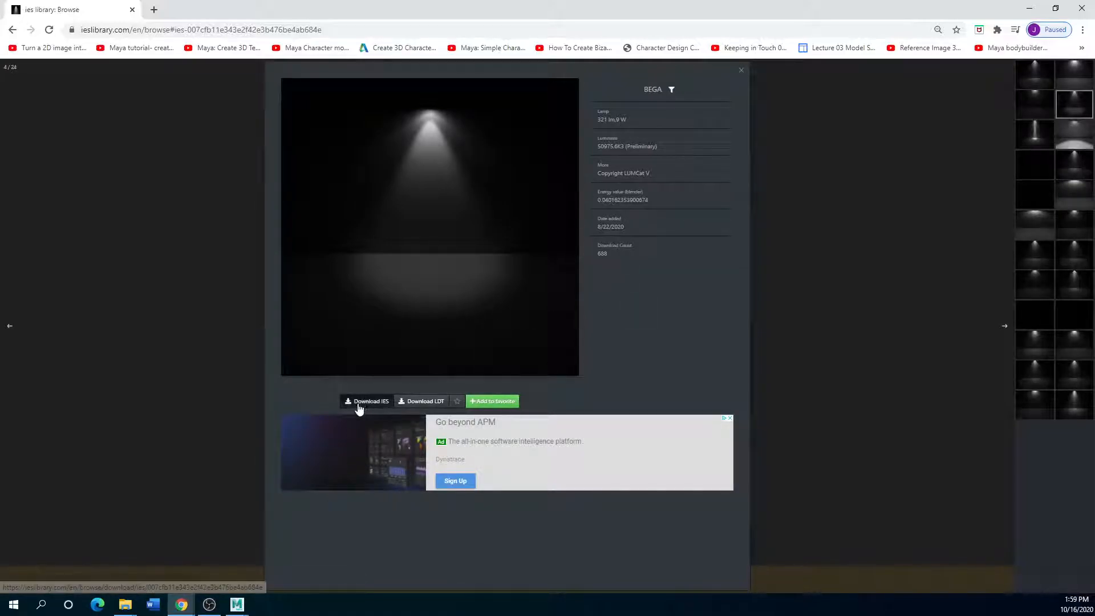
{"action": "left_click", "coordinate": [366, 401]}
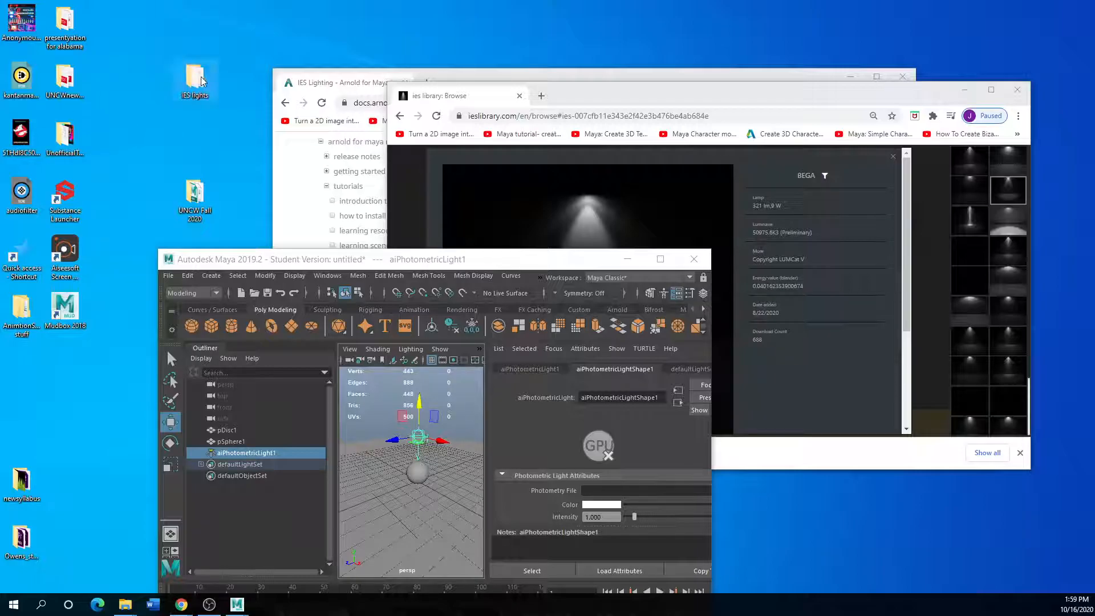
- Open the IES lights folder and copy the lamp rating '321 lm,9 W'
{"action": "double_click", "coordinate": [194, 79]}
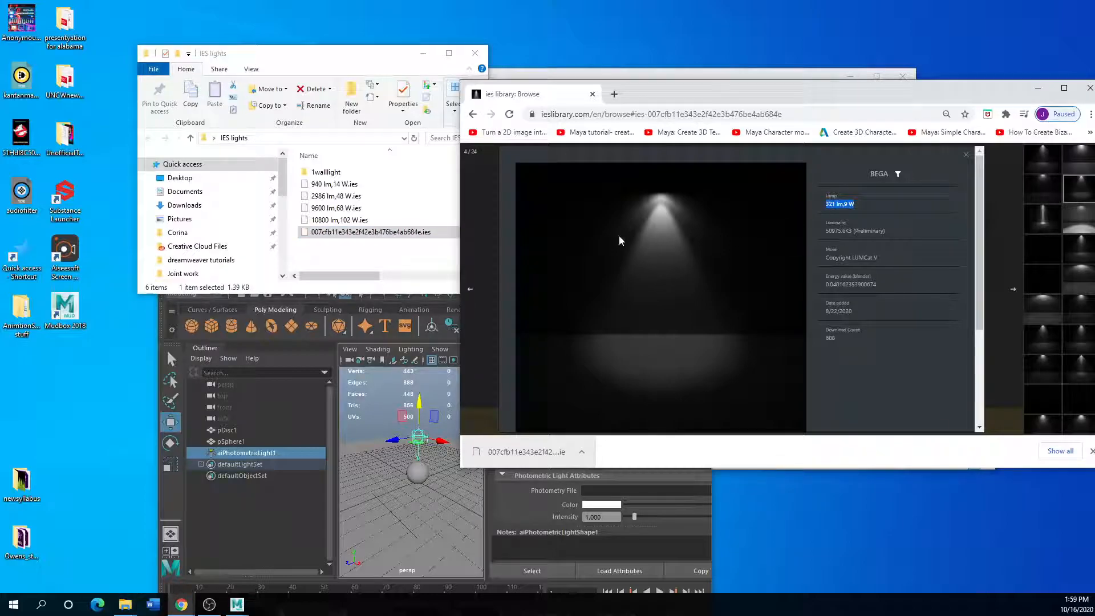
{"action": "mouse_move", "coordinate": [647, 254]}
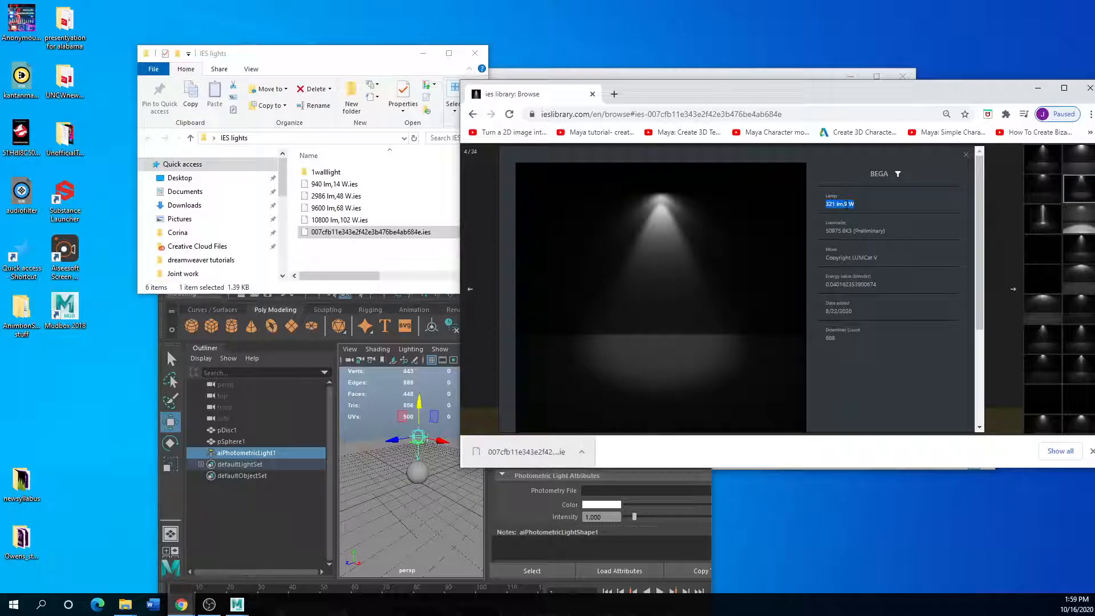
{"action": "right_click", "coordinate": [839, 203]}
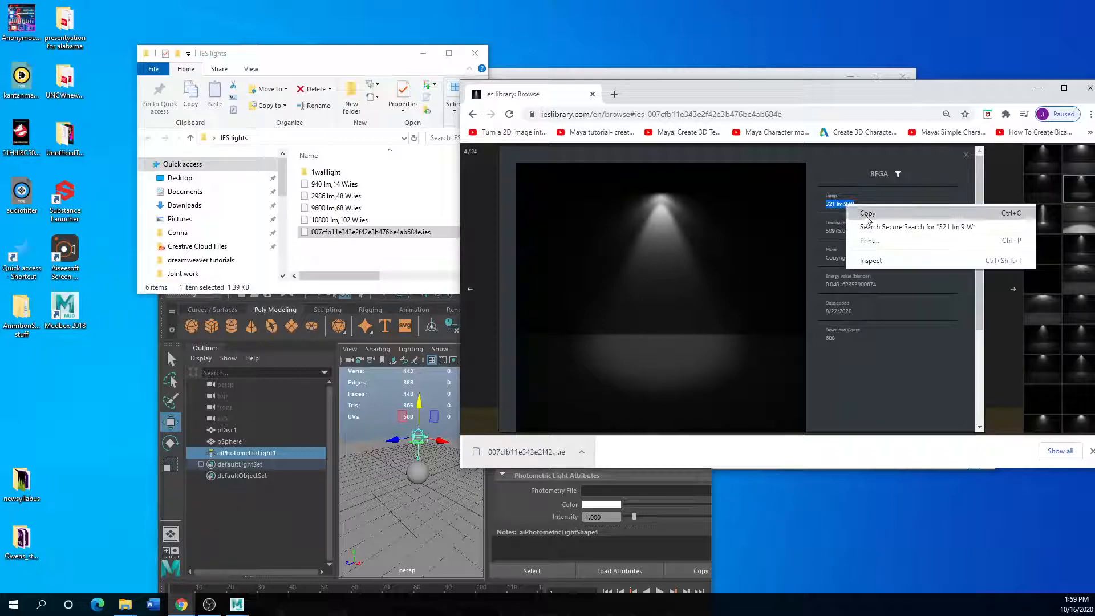
{"action": "left_click", "coordinate": [371, 232]}
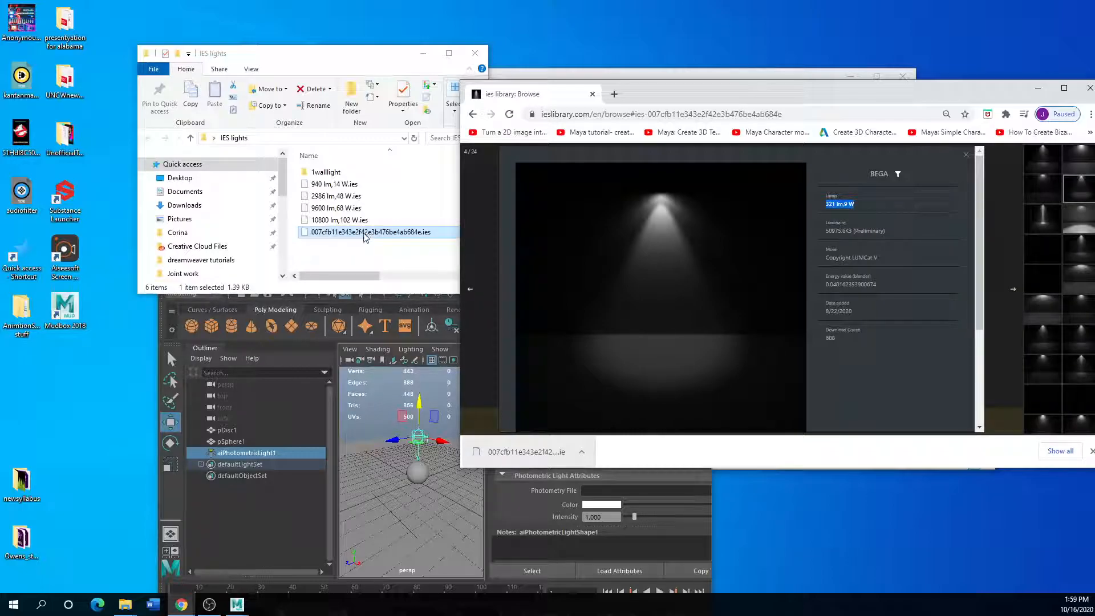
- Rename the downloaded IES file to '321 lm,9 W.ies' by pasting the copied name
{"action": "right_click", "coordinate": [371, 232]}
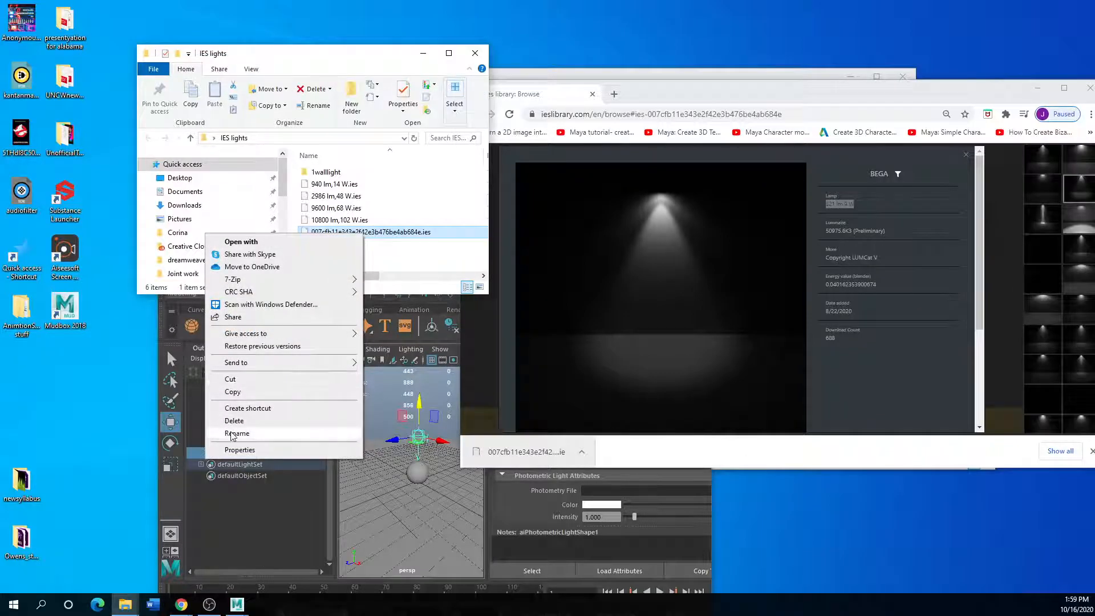
{"action": "left_click", "coordinate": [371, 231]}
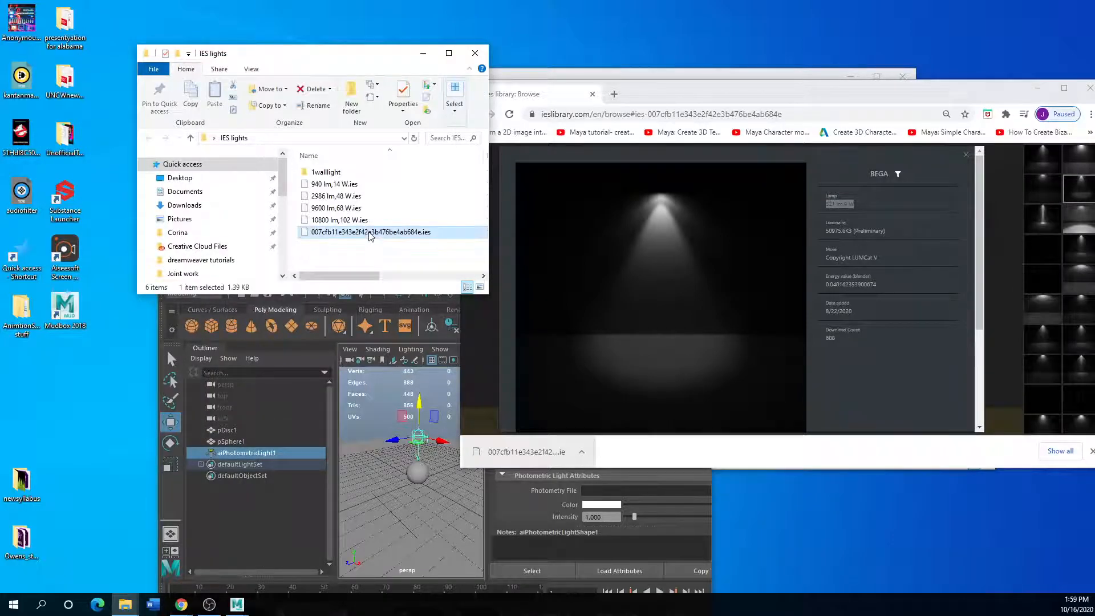
{"action": "double_click", "coordinate": [371, 232]}
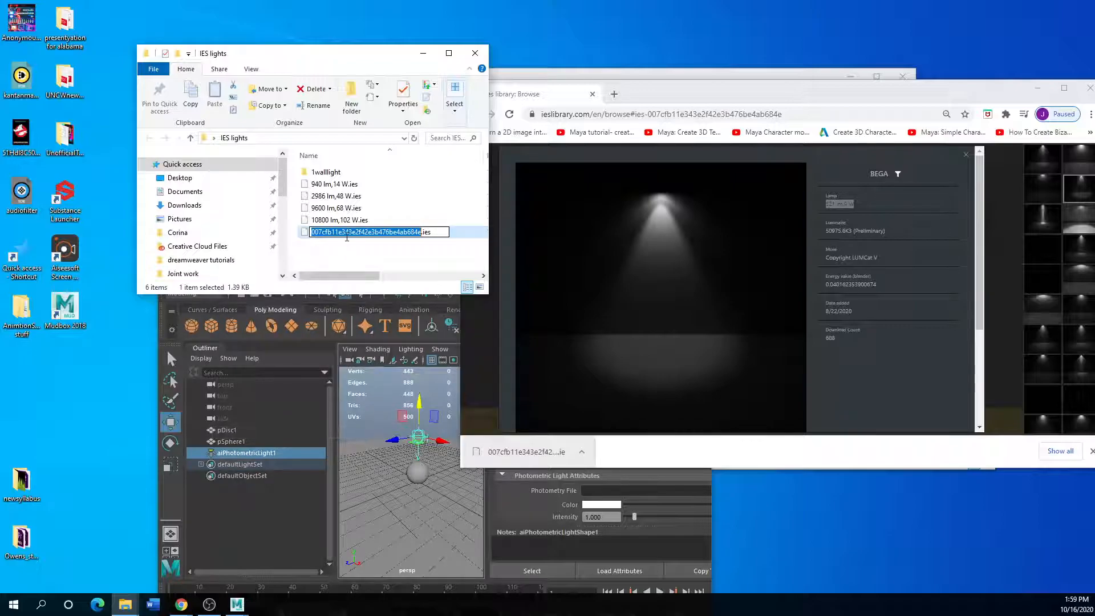
{"action": "right_click", "coordinate": [377, 232]}
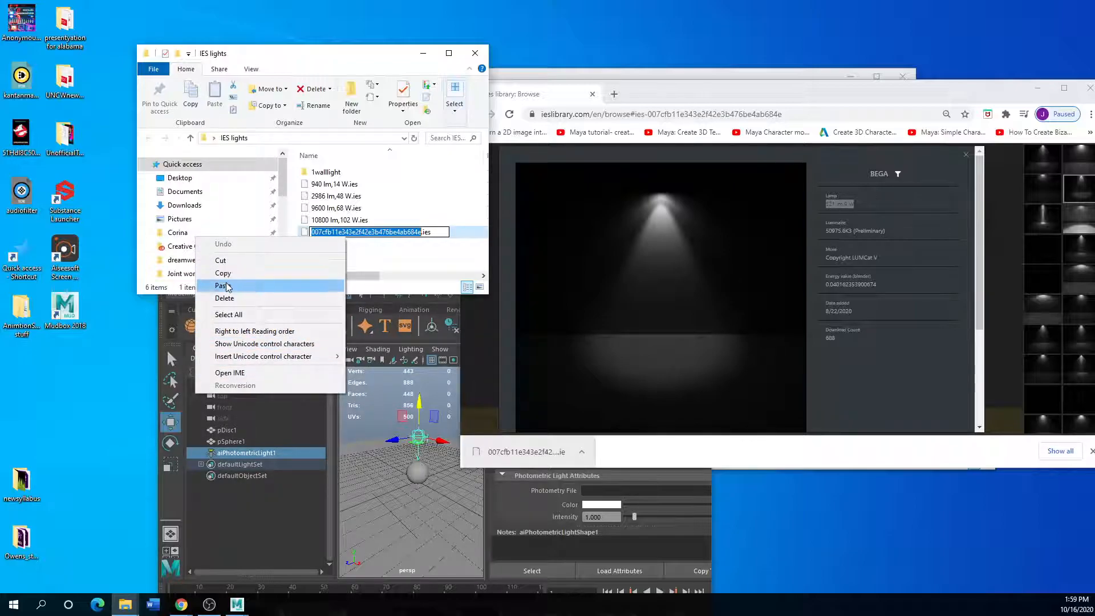
{"action": "left_click", "coordinate": [225, 285]}
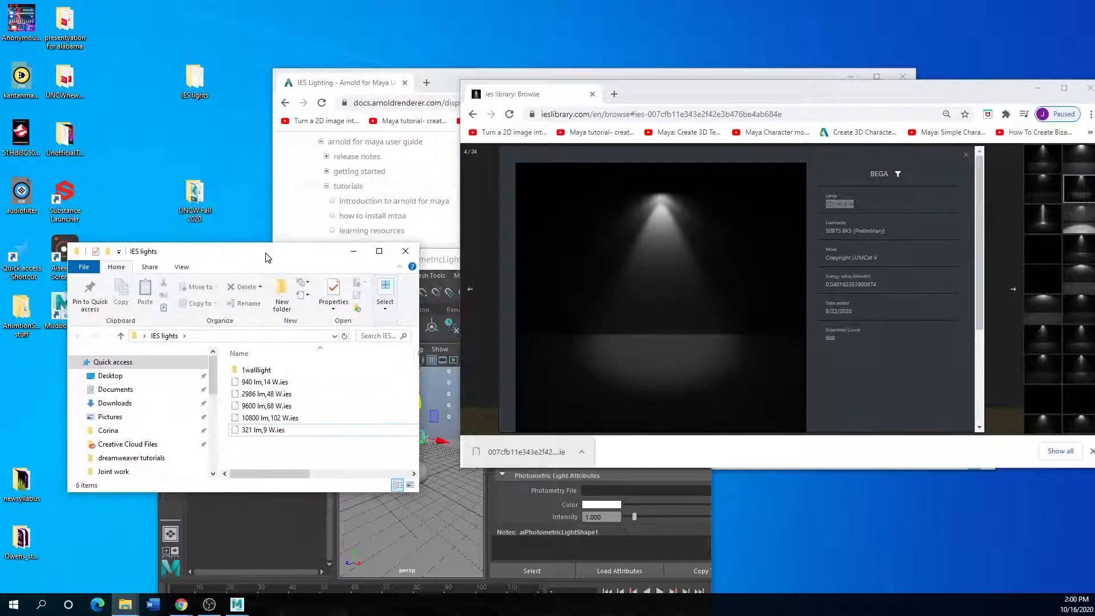
{"action": "left_click", "coordinate": [265, 394]}
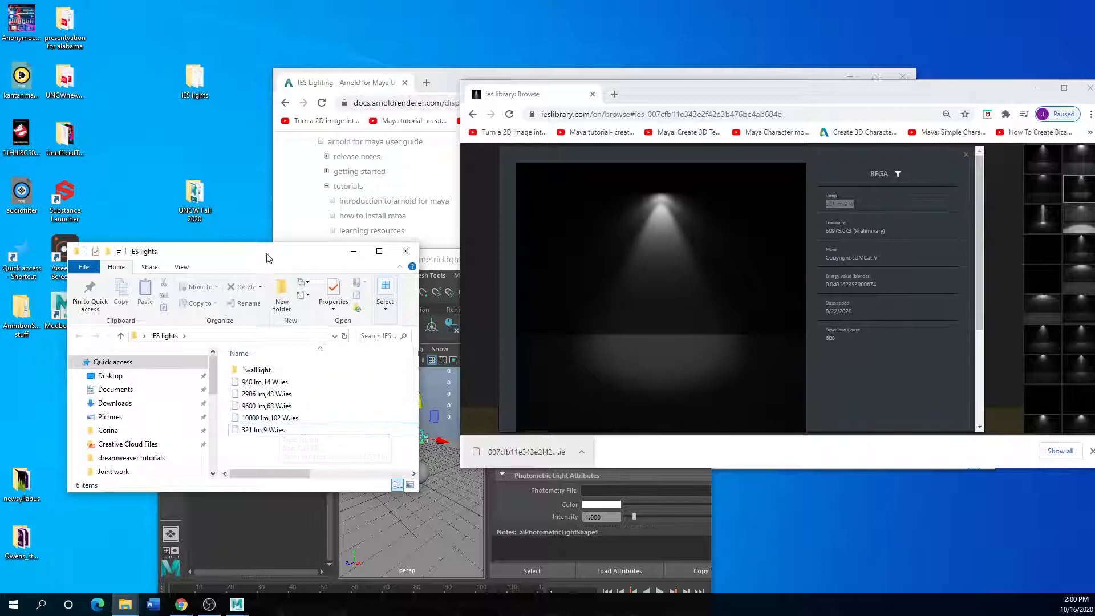
{"action": "left_click_drag", "start_coordinate": [269, 251], "coordinate": [269, 248]}
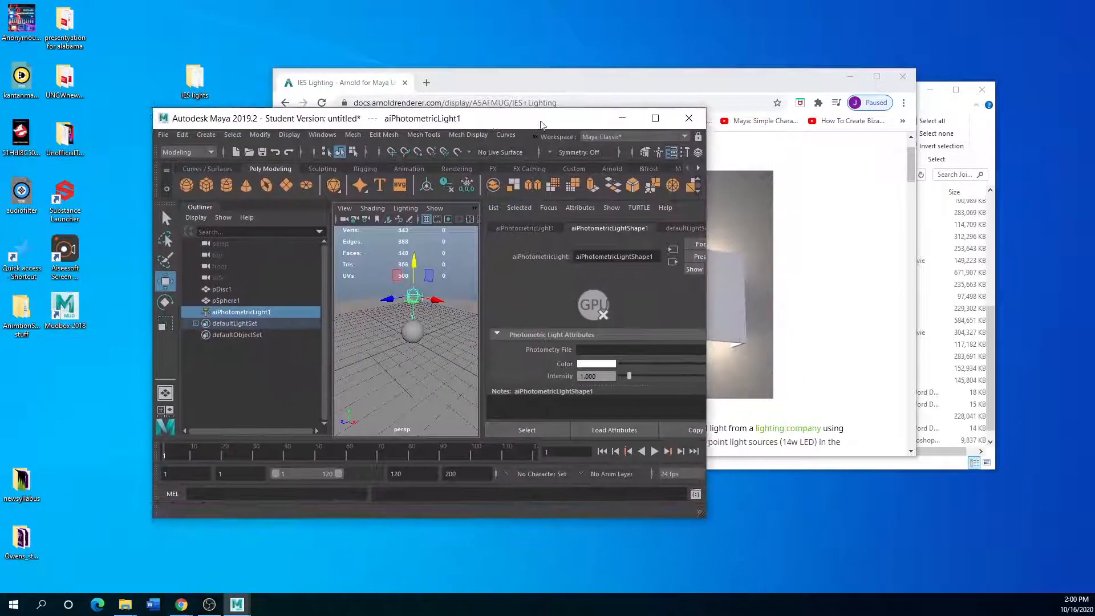
- Bring the Arnold IES Lighting tutorial forward and skim it to the end
{"action": "left_click", "coordinate": [342, 82]}
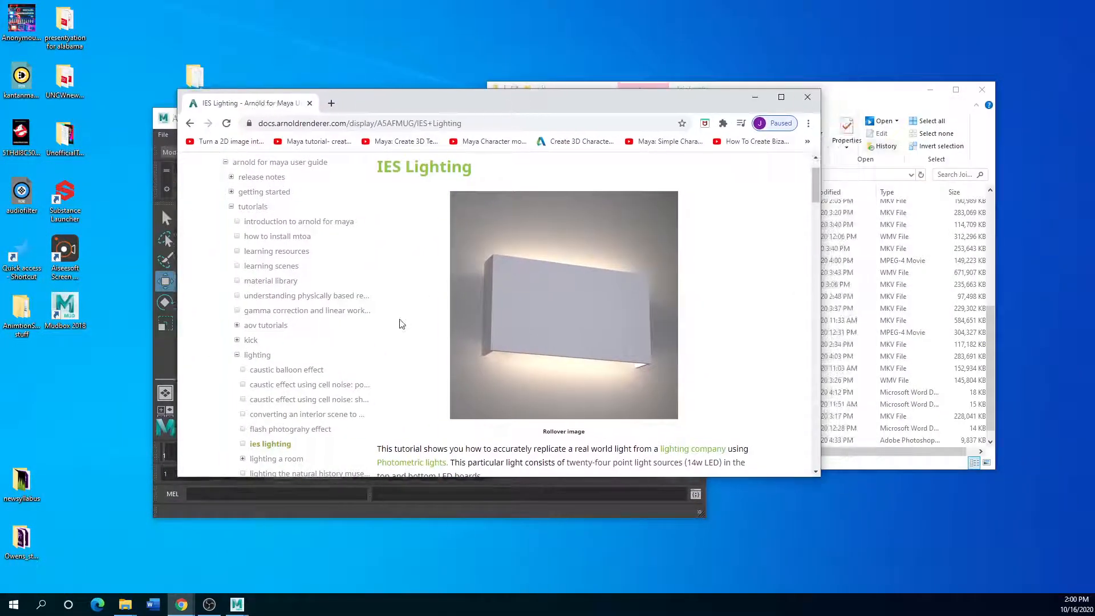
{"action": "scroll", "scroll_direction": "down", "scroll_amount": 3}
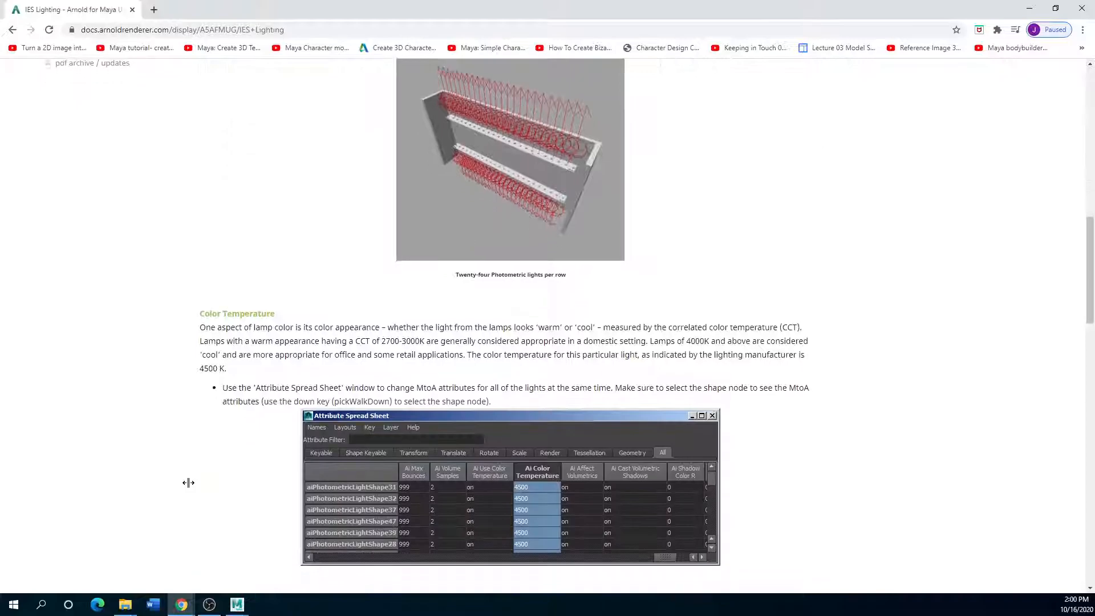
{"action": "scroll", "scroll_direction": "down", "scroll_amount": 3}
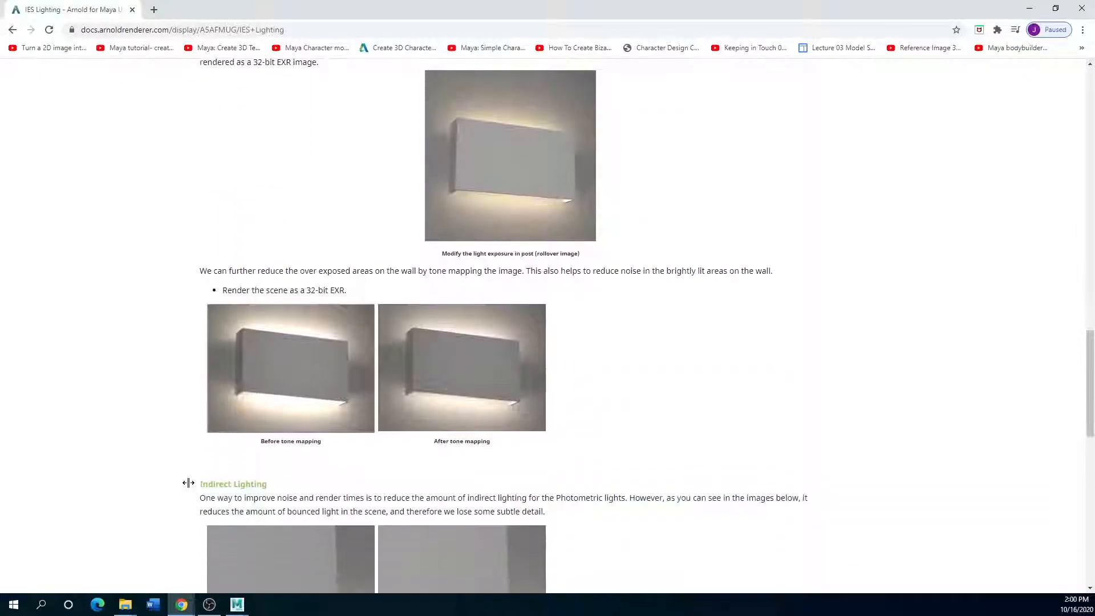
{"action": "scroll", "scroll_direction": "down", "scroll_amount": 3}
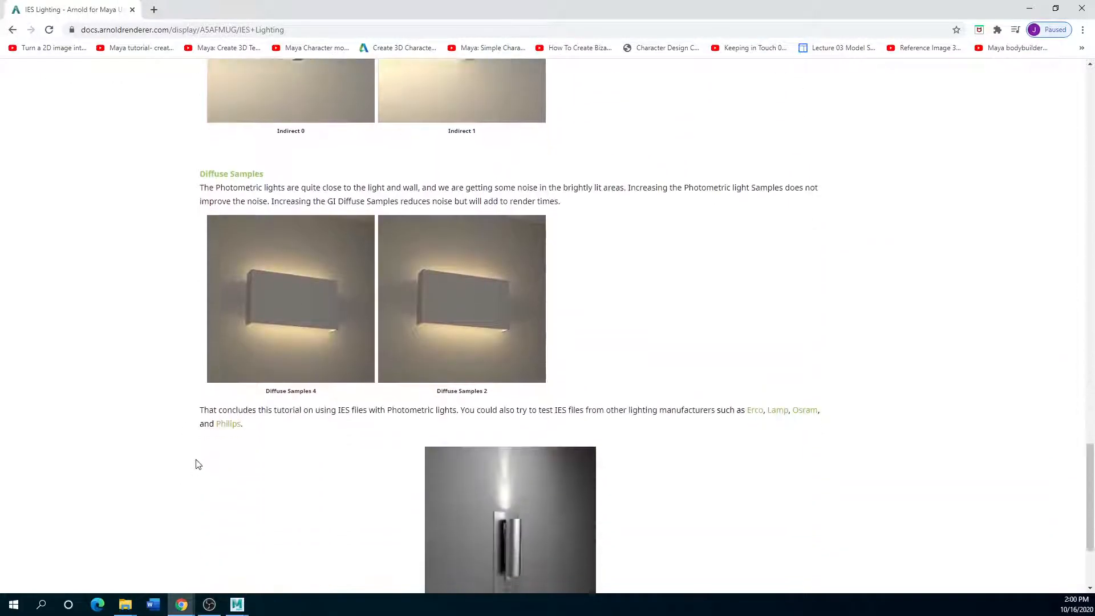
{"action": "scroll", "scroll_direction": "up", "scroll_amount": 3}
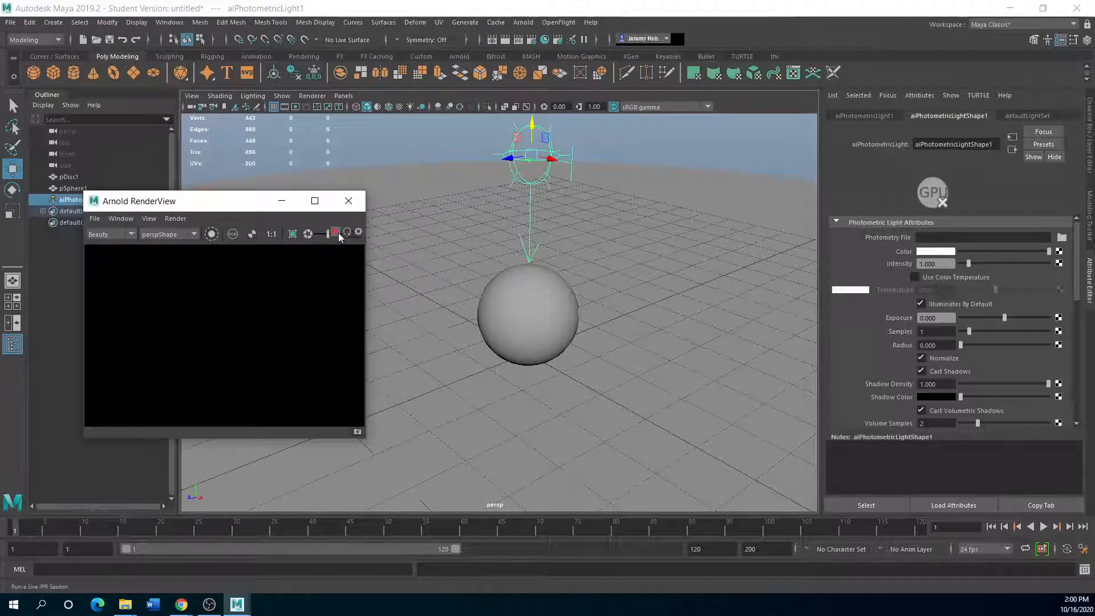
- Start Arnold IPR in RenderView, giving a black render with a missing-photometry warning
{"action": "left_click", "coordinate": [336, 233]}
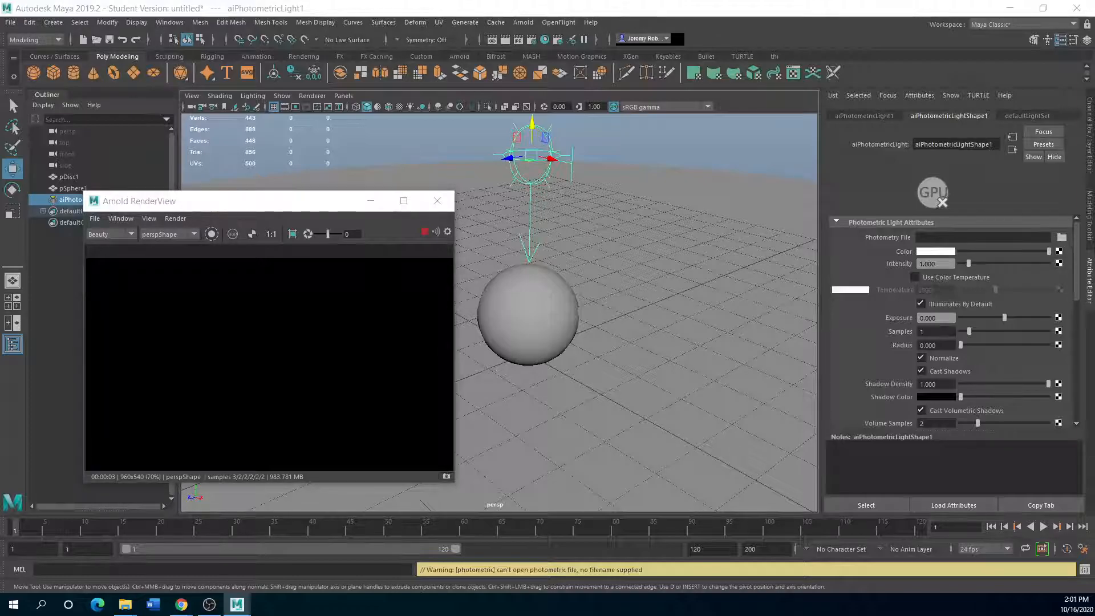
- Browse for the light's photometry file in the Desktop's IES lights folder
{"action": "left_click", "coordinate": [1061, 237]}
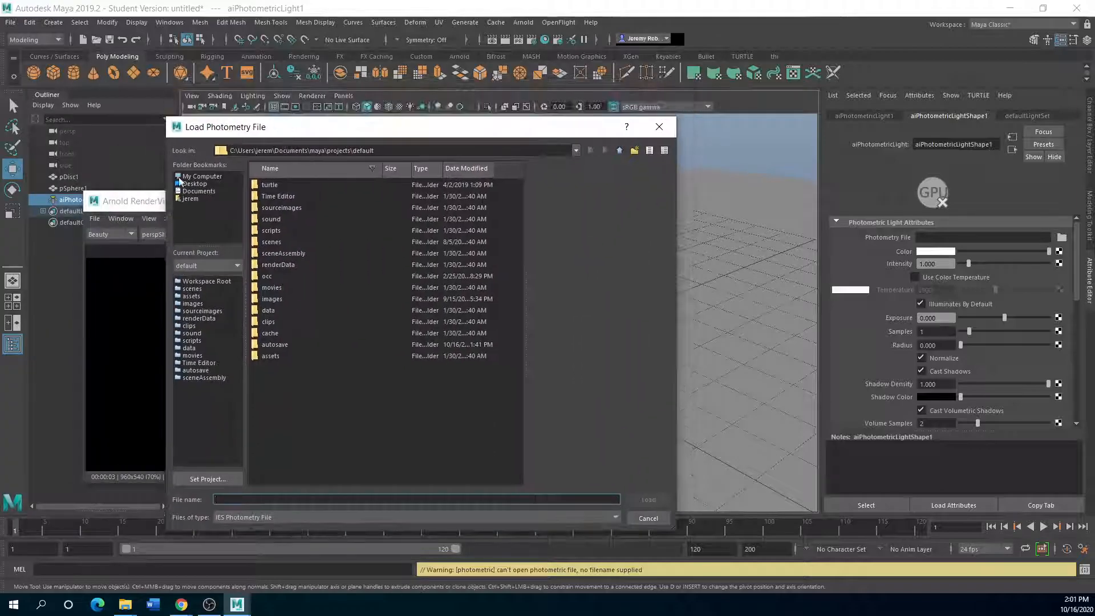
{"action": "left_click", "coordinate": [194, 184]}
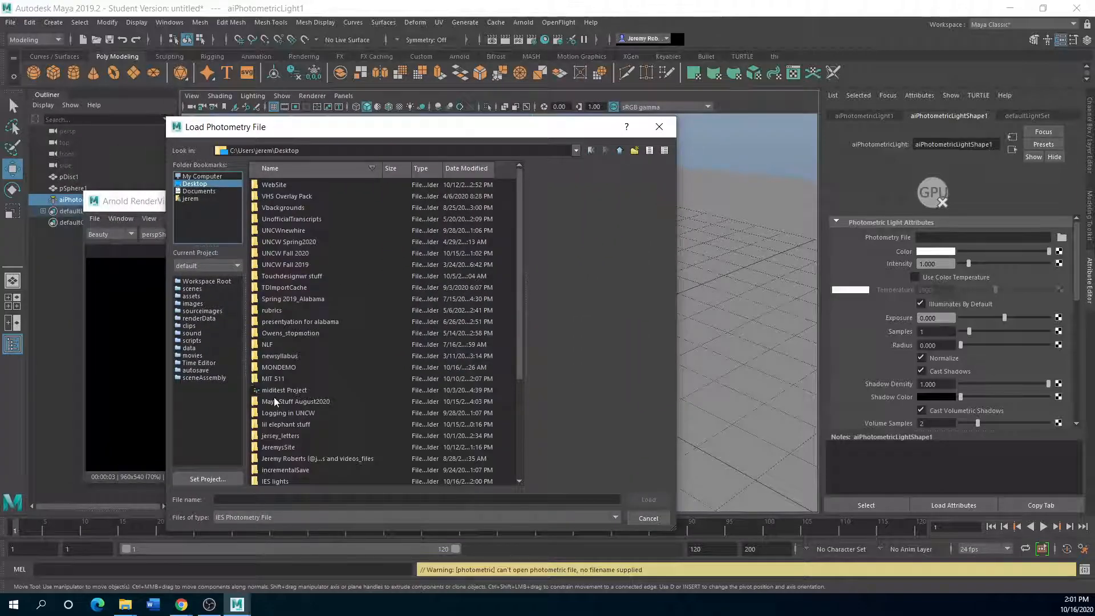
{"action": "double_click", "coordinate": [274, 480]}
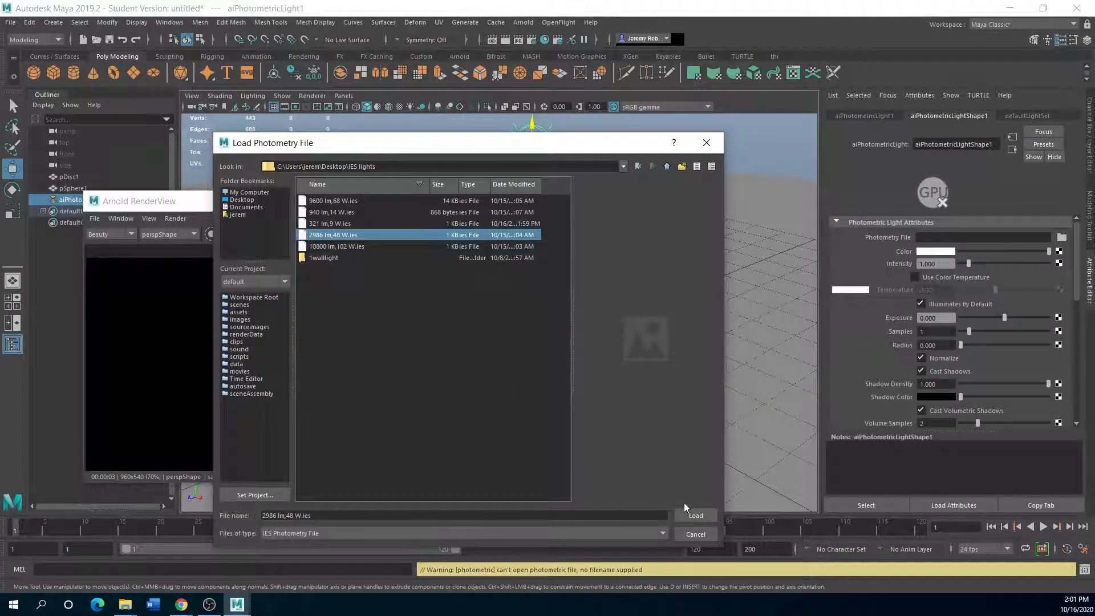
- Load the 2986 lm,48 W profile and widen the light radius to about 1.974
{"action": "left_click", "coordinate": [695, 515]}
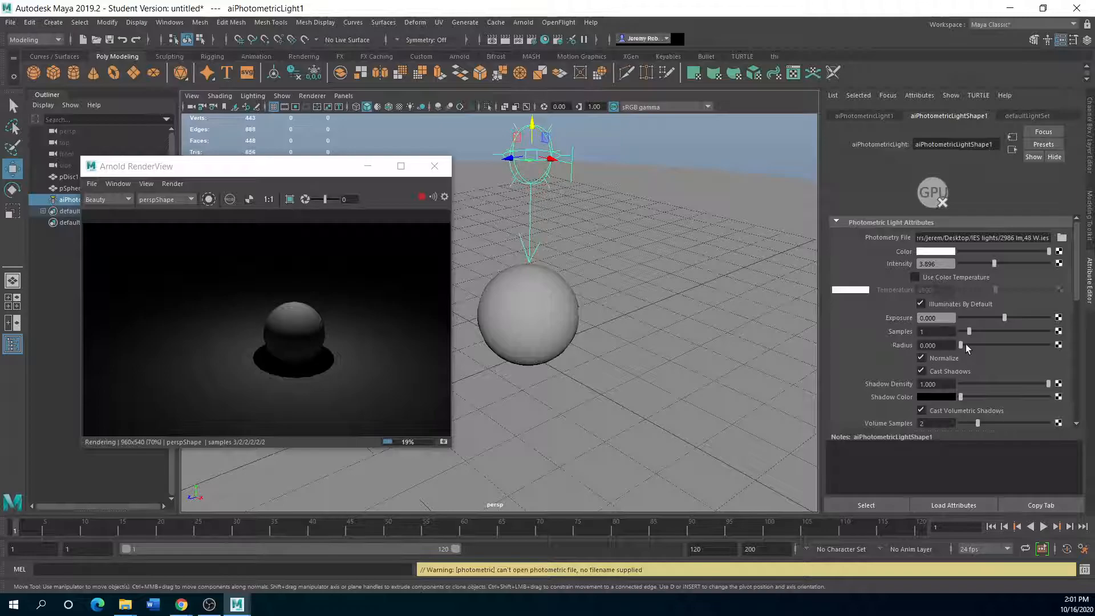
{"action": "left_click_drag", "start_coordinate": [961, 345], "coordinate": [973, 345]}
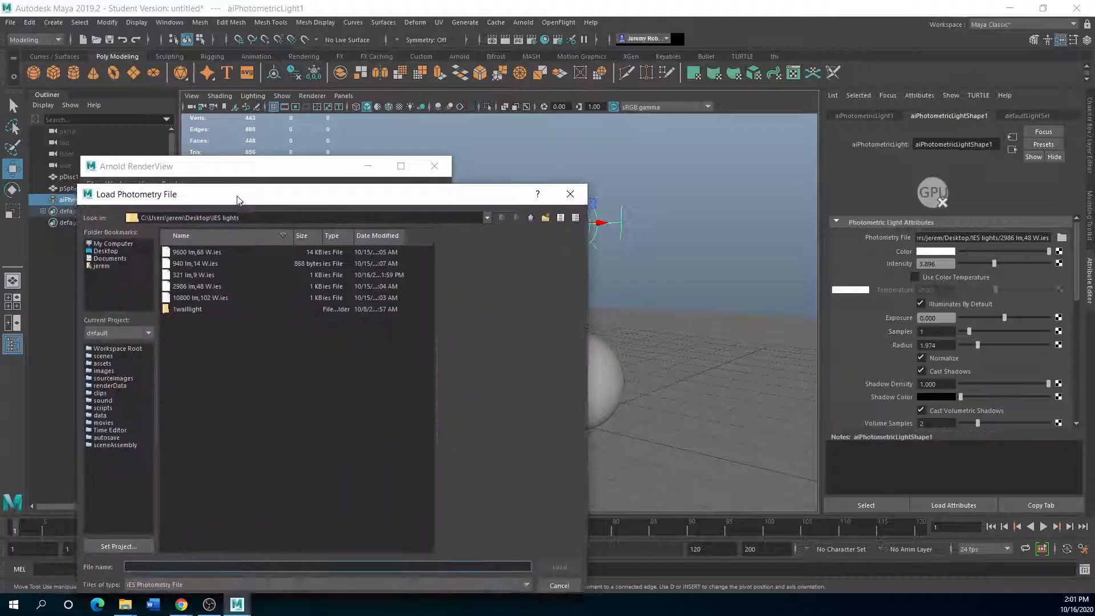
- Load the 321 lm,9 W profile and raise the light intensity to 8.247
{"action": "left_click", "coordinate": [196, 273]}
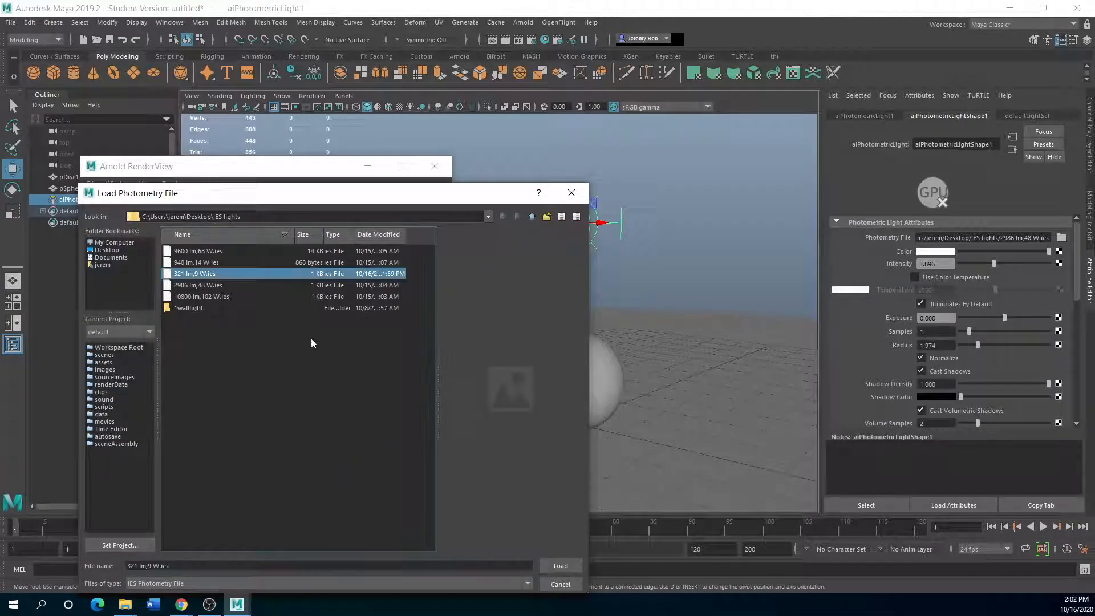
{"action": "left_click", "coordinate": [560, 566]}
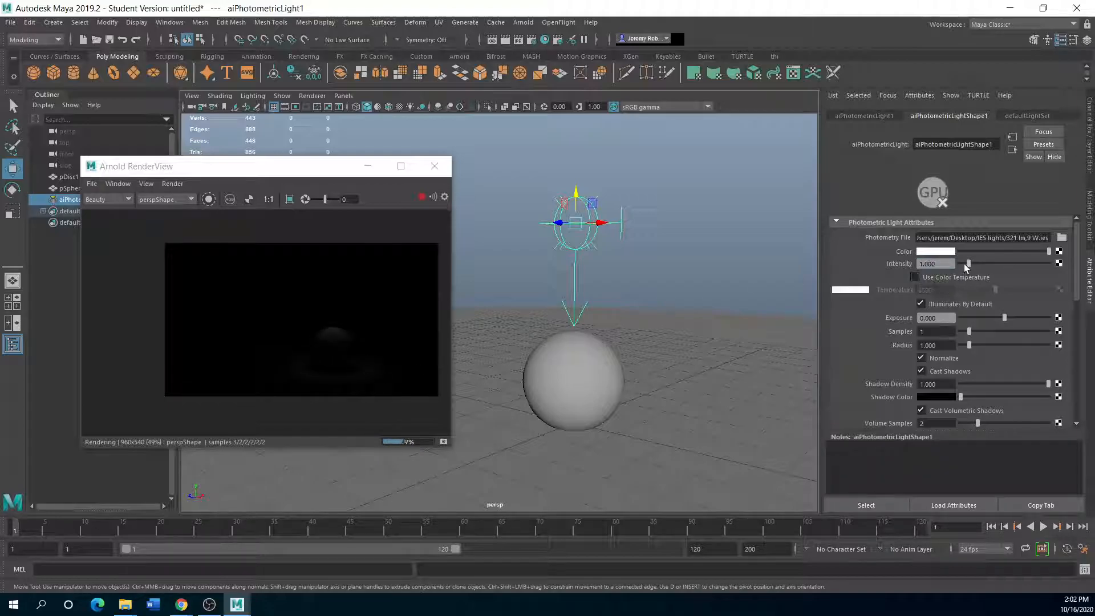
{"action": "left_click_drag", "start_coordinate": [968, 264], "coordinate": [988, 264]}
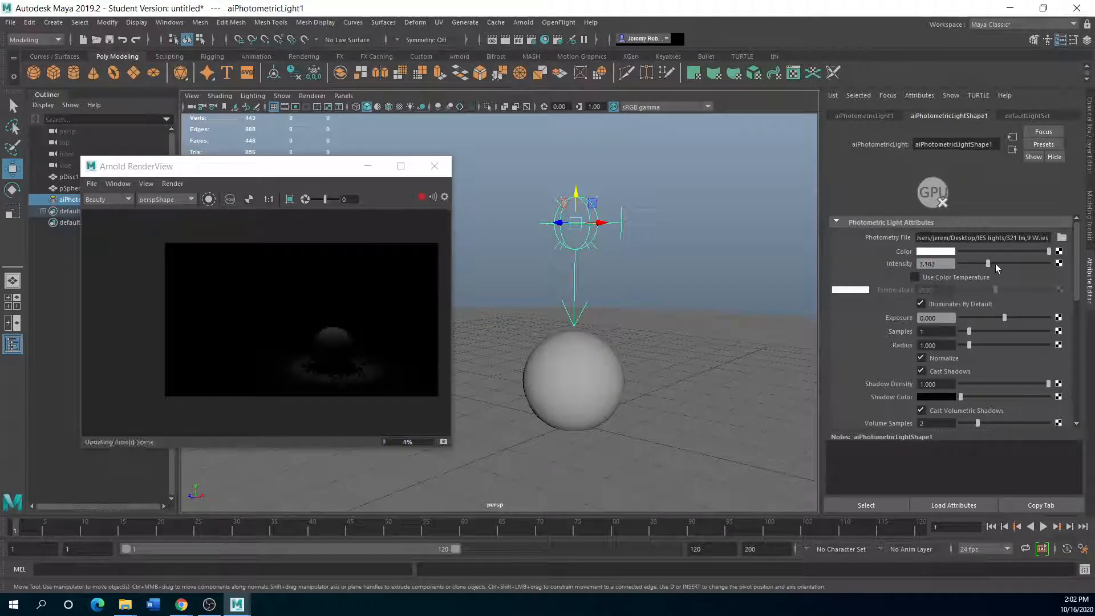
{"action": "left_click_drag", "start_coordinate": [967, 264], "coordinate": [1040, 263]}
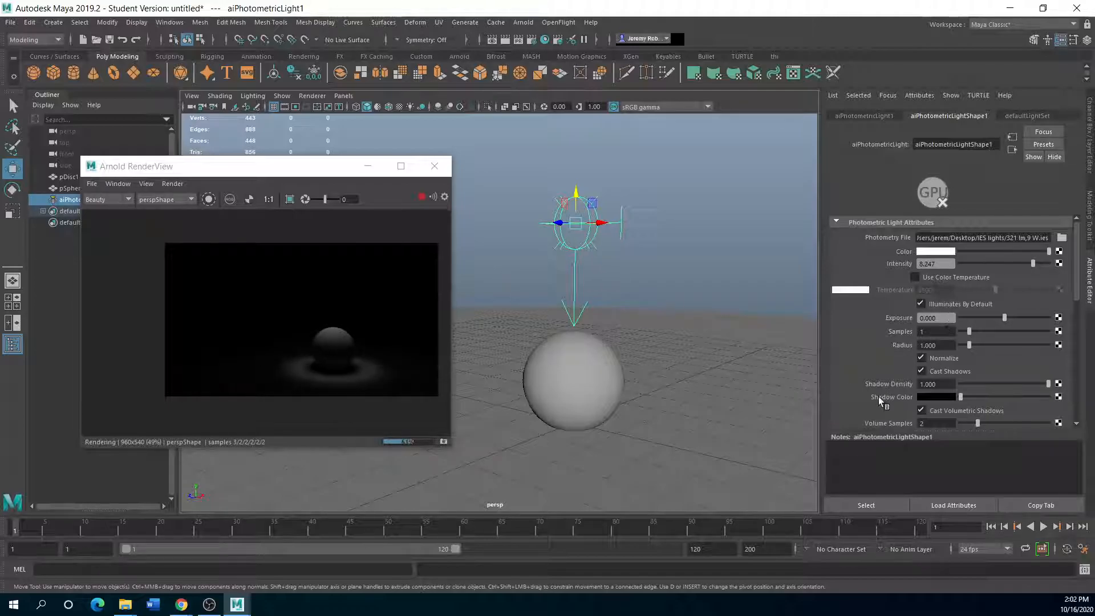
{"action": "scroll", "scroll_direction": "down", "scroll_amount": 3}
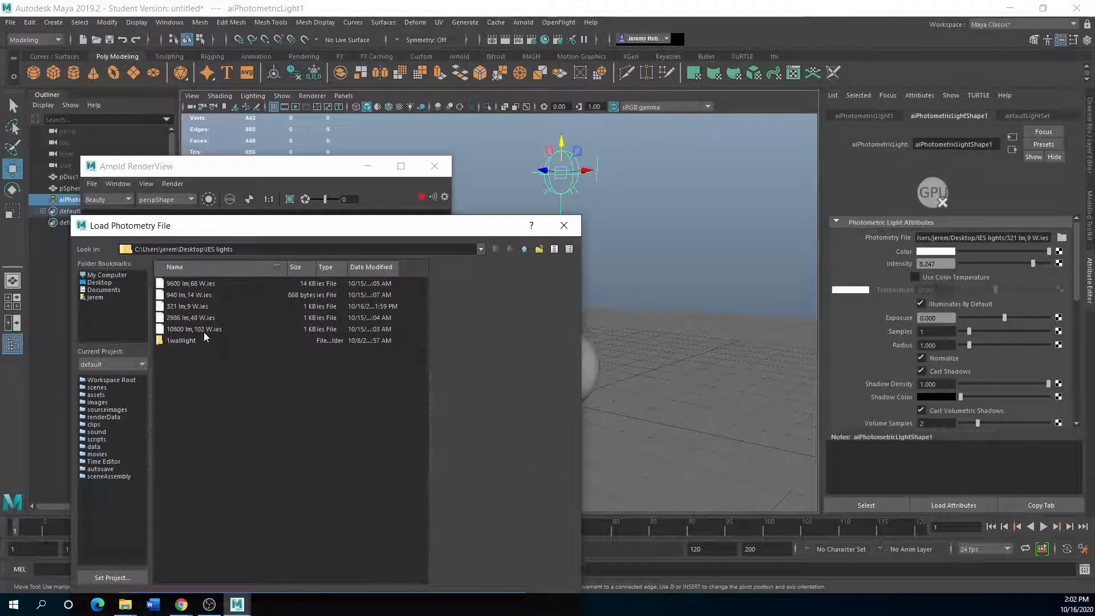
- Load the 10800 lm,102 W profile and lower the light intensity to 6.948
{"action": "left_click", "coordinate": [193, 329]}
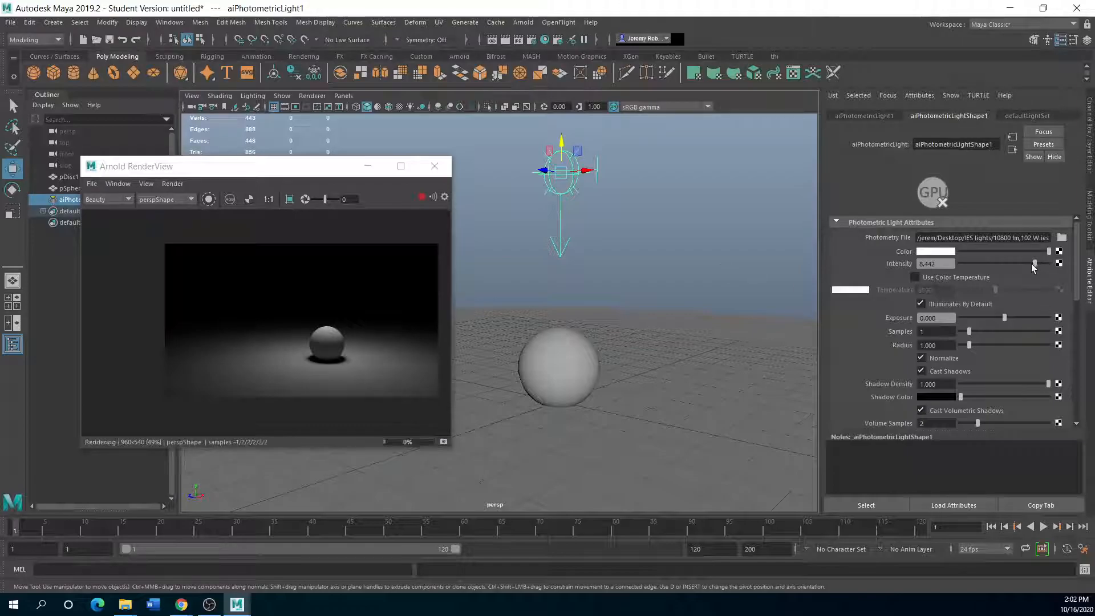
{"action": "left_click_drag", "start_coordinate": [1047, 264], "coordinate": [1021, 264]}
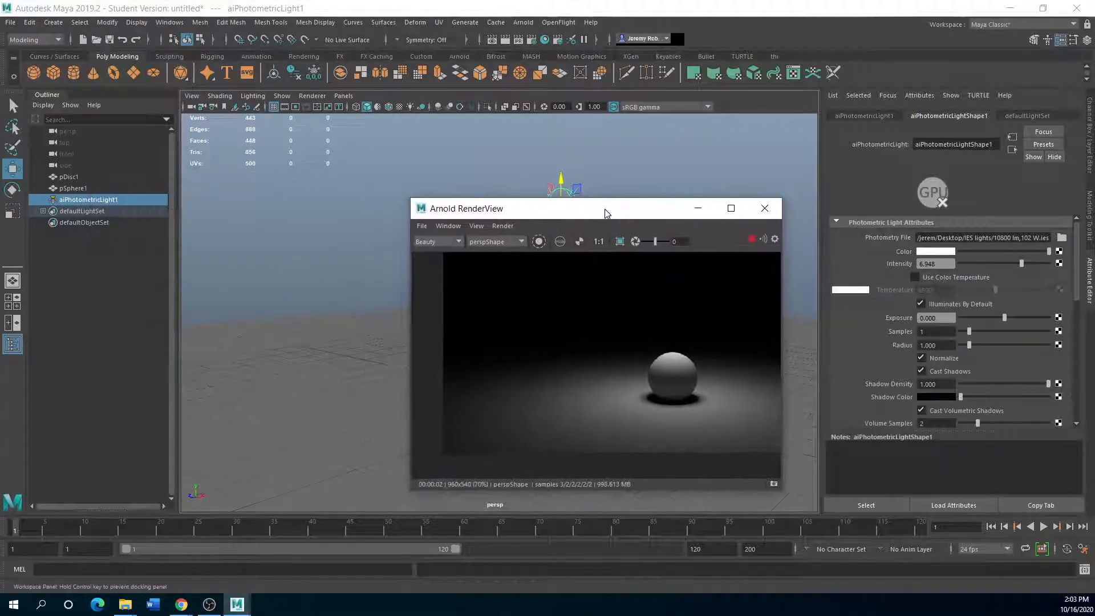
- Move the Arnold RenderView window aside to reposition the render preview
{"action": "left_click_drag", "start_coordinate": [607, 208], "coordinate": [838, 170]}
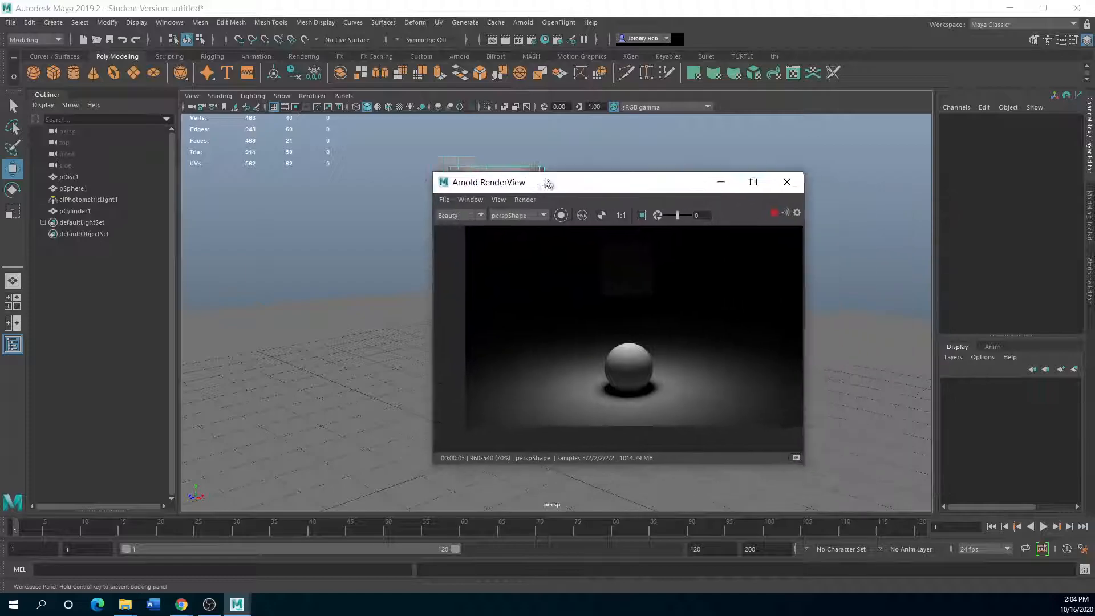
- Shift the RenderView left and set the photometric light's radius to about 0.5
{"action": "left_click_drag", "start_coordinate": [489, 182], "coordinate": [607, 149]}
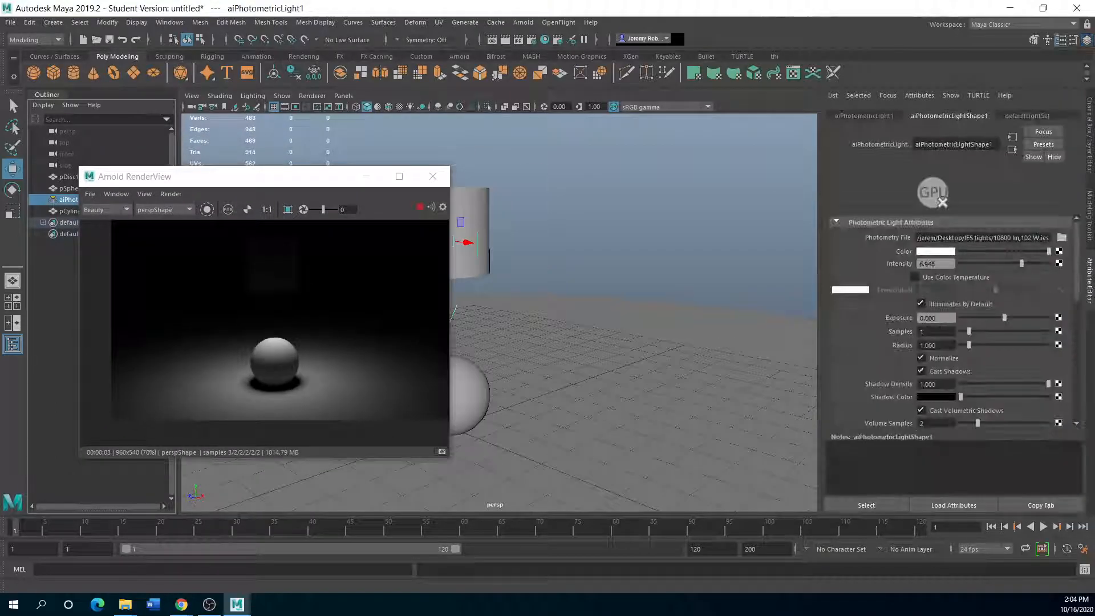
{"action": "scroll", "scroll_direction": "down", "scroll_amount": 3}
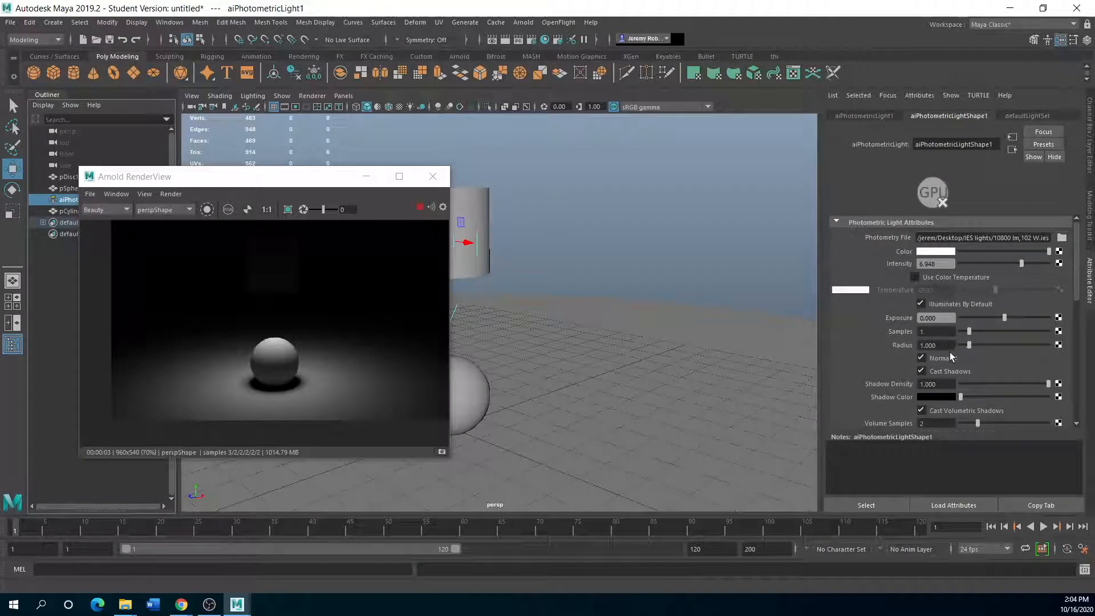
{"action": "left_click_drag", "start_coordinate": [970, 345], "coordinate": [983, 344]}
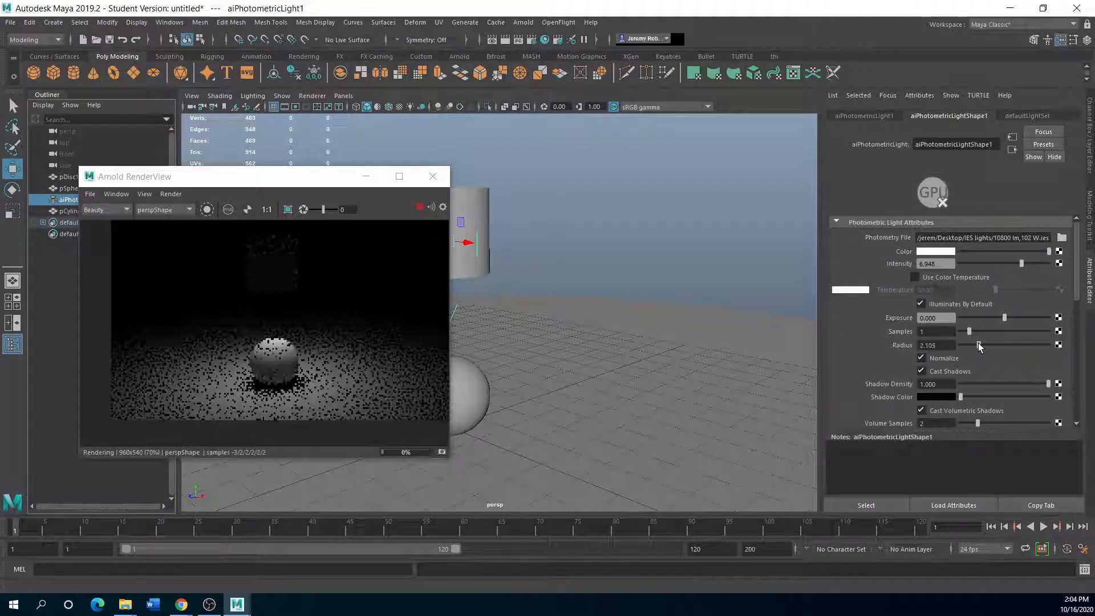
{"action": "left_click_drag", "start_coordinate": [974, 345], "coordinate": [959, 345]}
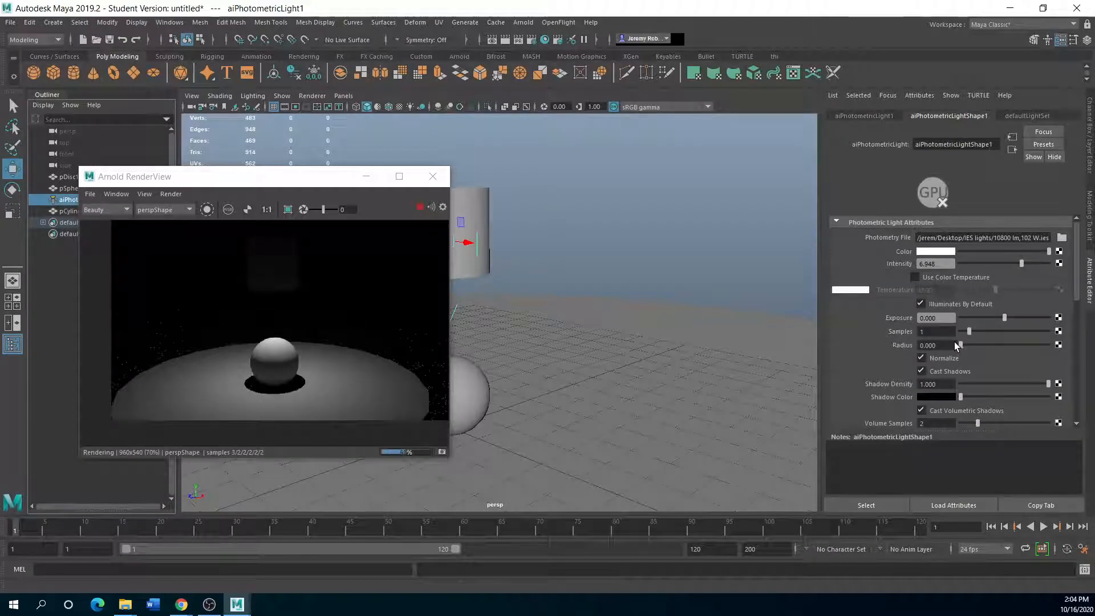
{"action": "left_click_drag", "start_coordinate": [957, 345], "coordinate": [966, 345]}
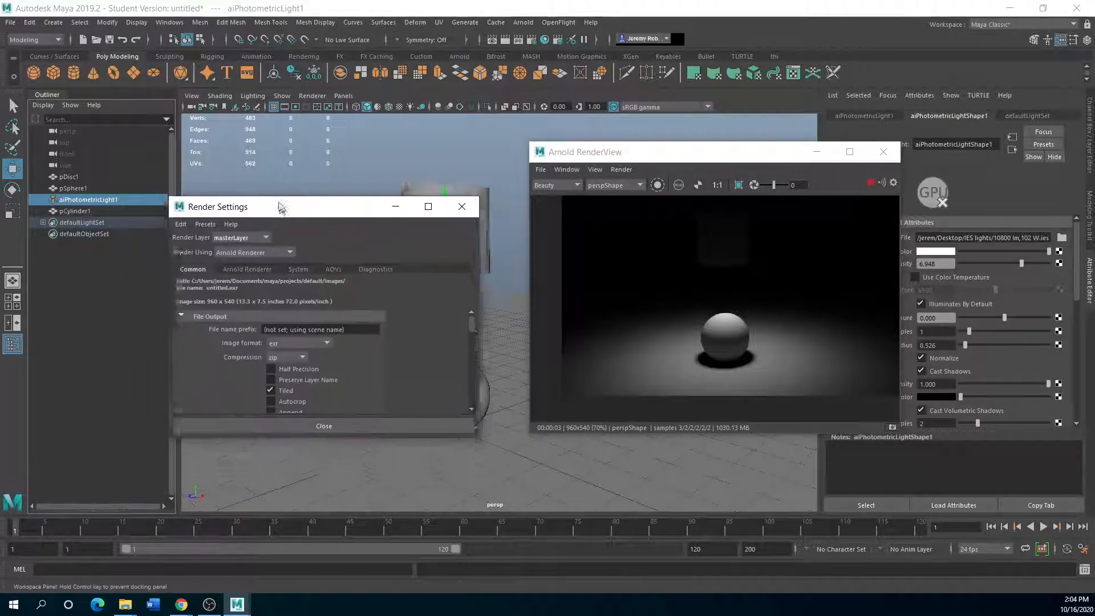
- Create an aiAtmosphereVolume in the Arnold Environment settings with density about 0.084
{"action": "left_click", "coordinate": [246, 270]}
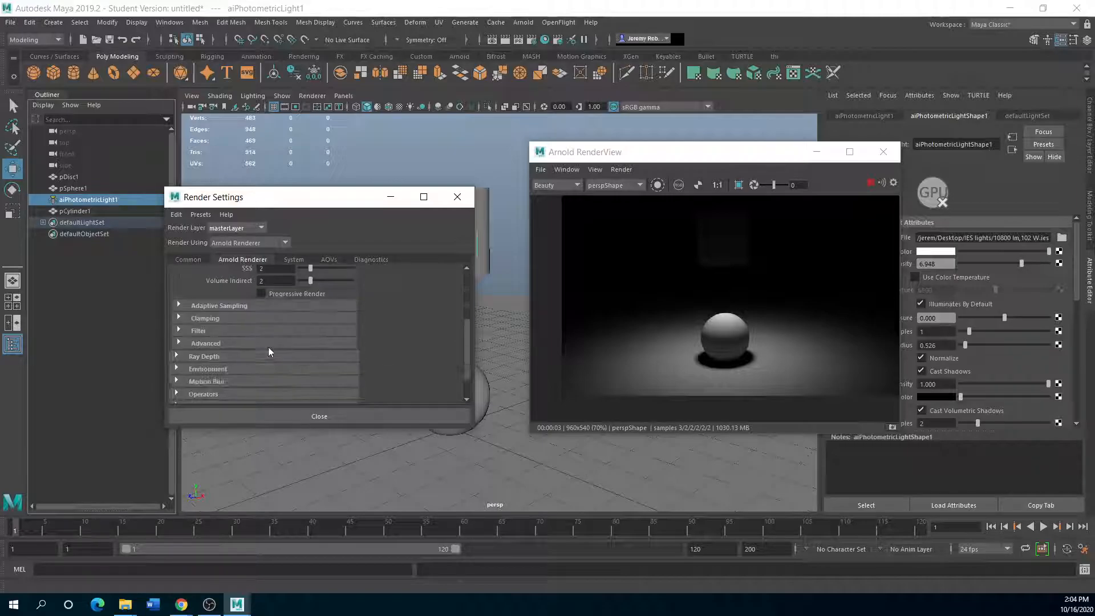
{"action": "left_click", "coordinate": [206, 369]}
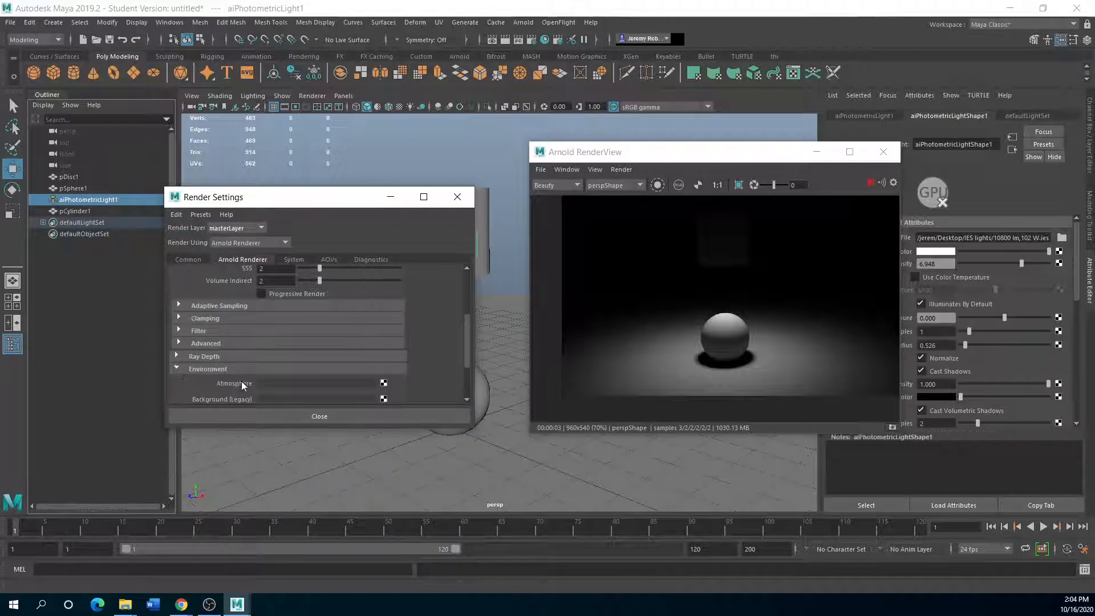
{"action": "left_click", "coordinate": [383, 382]}
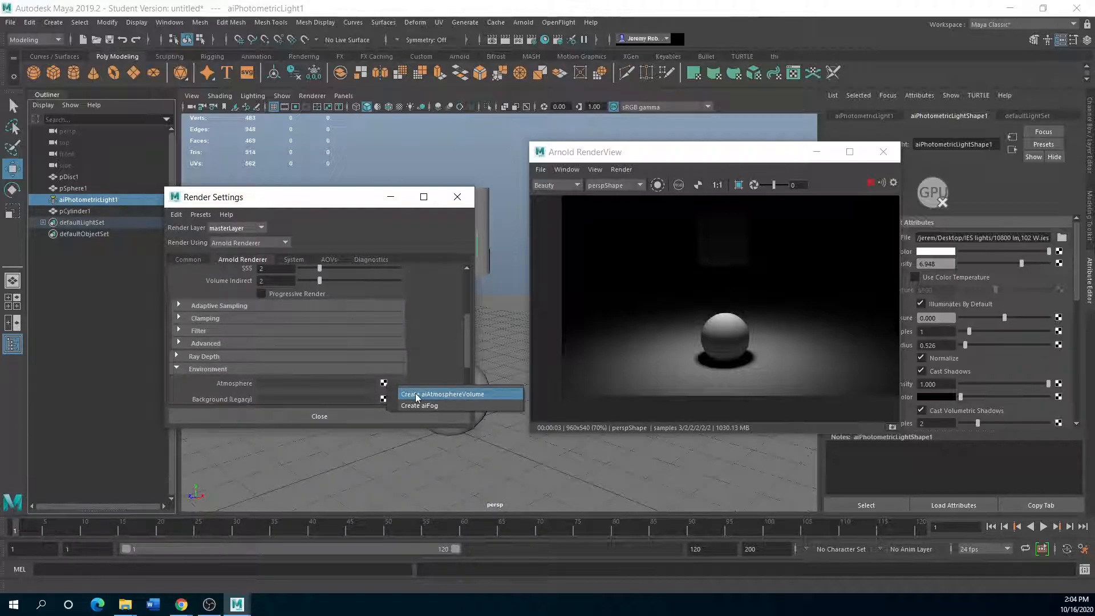
{"action": "left_click", "coordinate": [443, 394]}
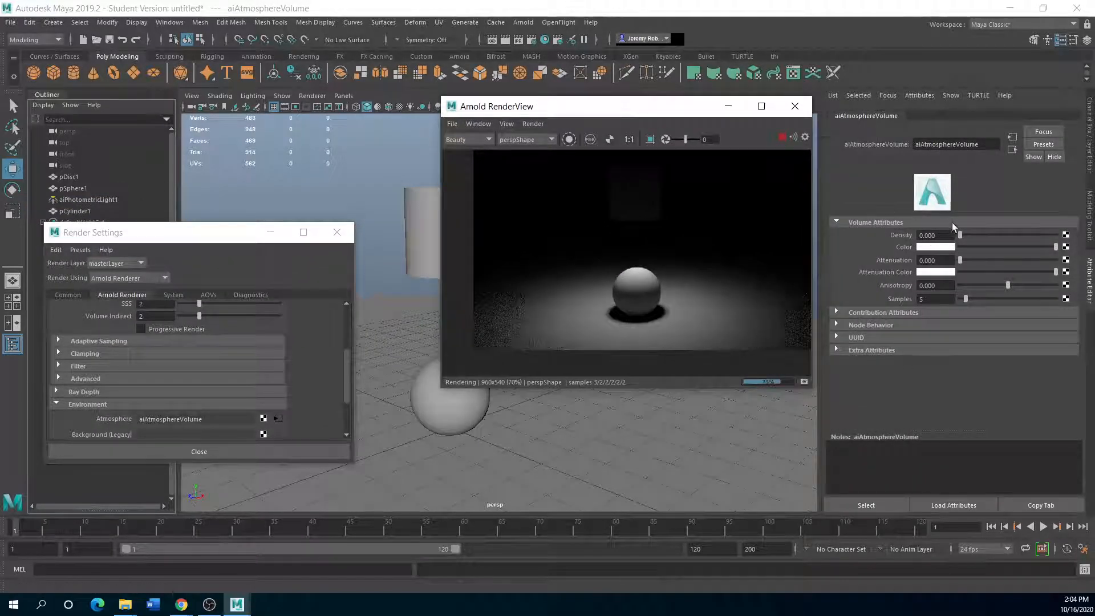
{"action": "left_click_drag", "start_coordinate": [943, 236], "coordinate": [967, 236]}
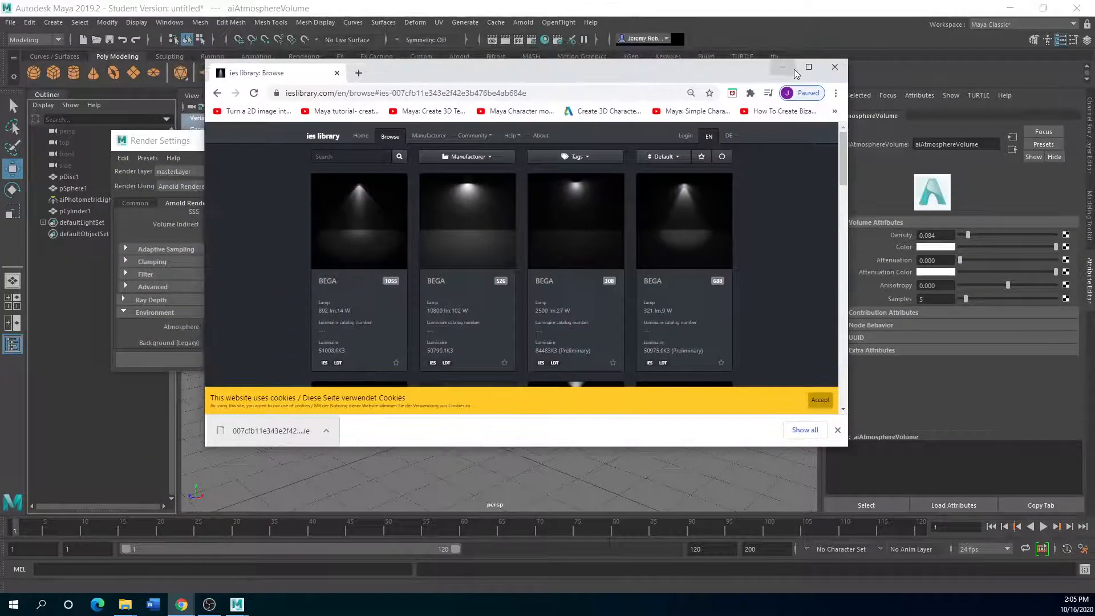
- Maximize the IES Library browser, reload the browse listing and check the Manufacturer dropdown
{"action": "left_click", "coordinate": [808, 67]}
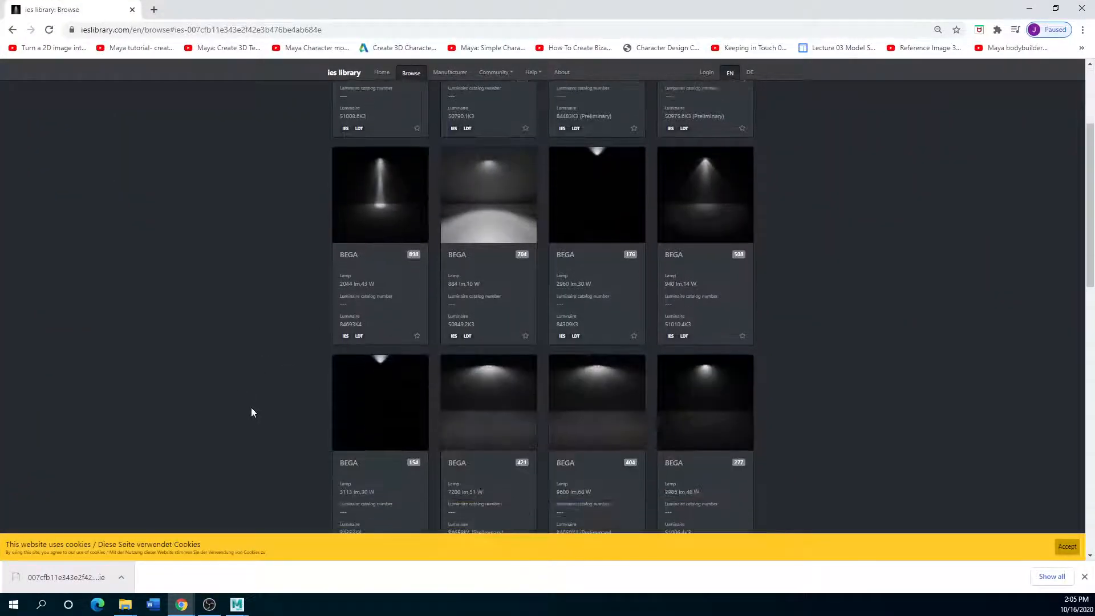
{"action": "scroll", "scroll_direction": "down", "scroll_amount": 3}
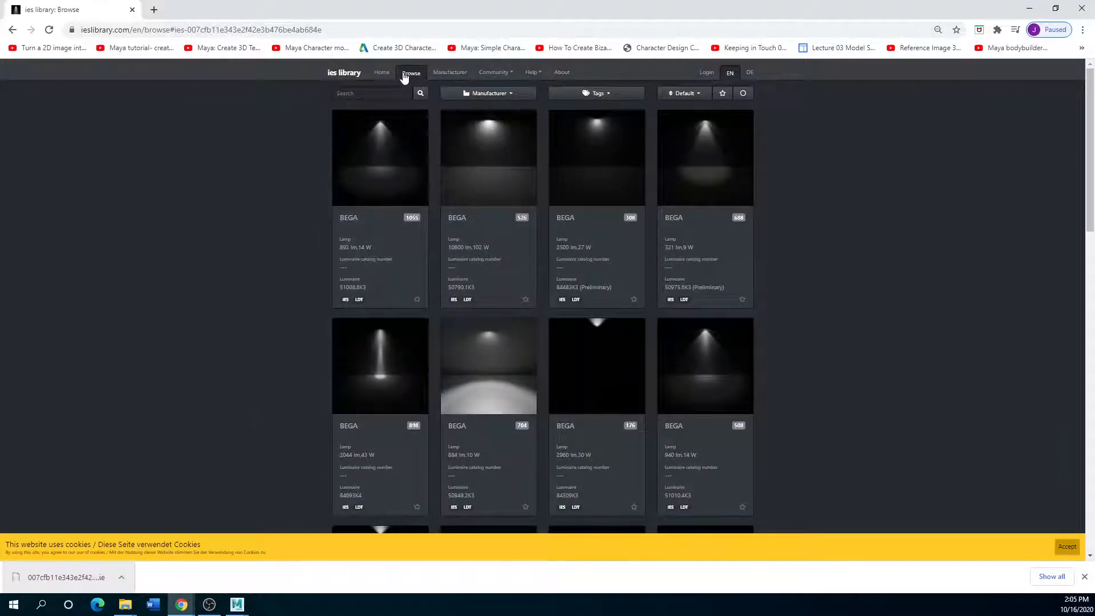
{"action": "left_click", "coordinate": [450, 72]}
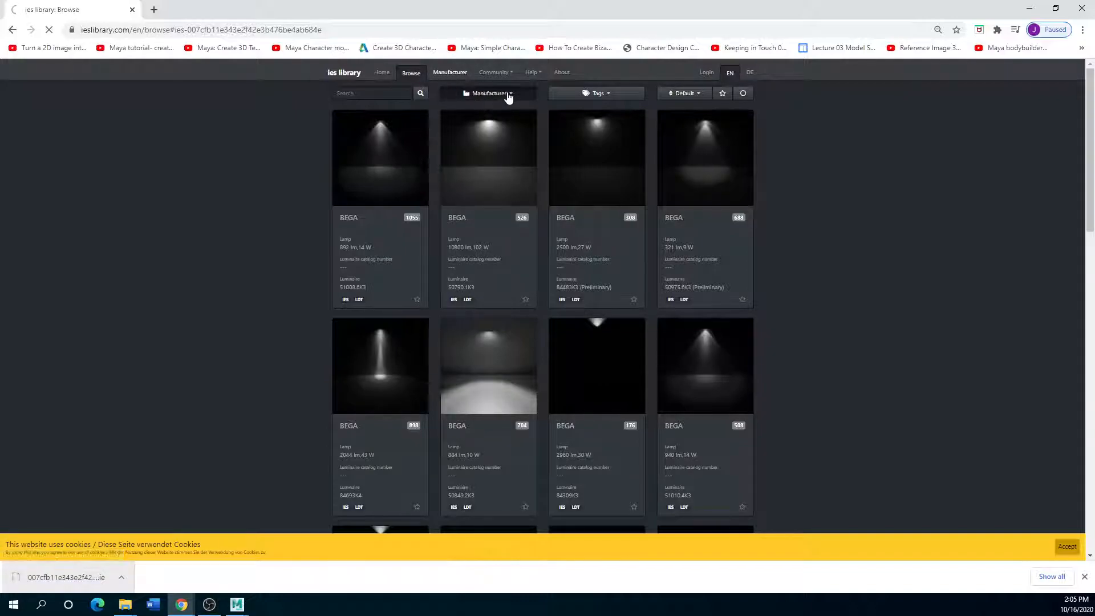
{"action": "left_click", "coordinate": [487, 93]}
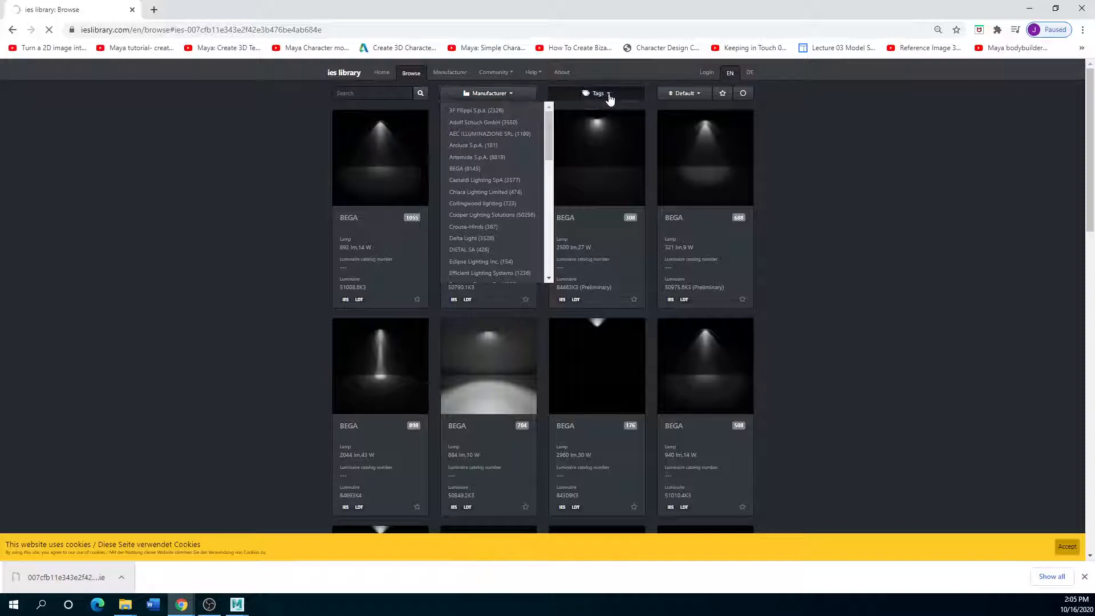
{"action": "left_click", "coordinate": [683, 93]}
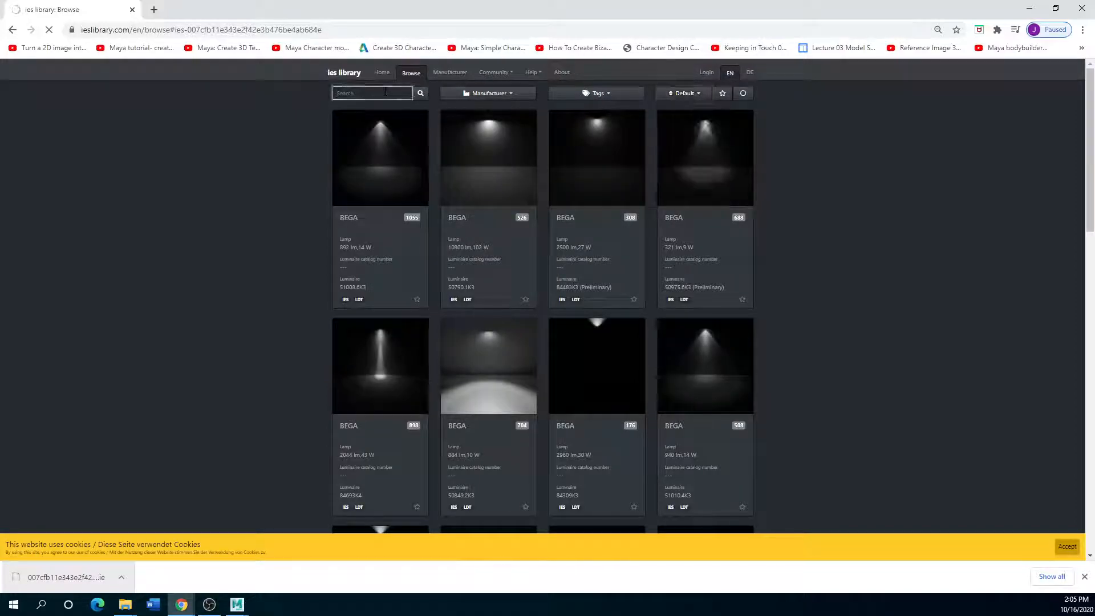
{"action": "type", "text": "led"}
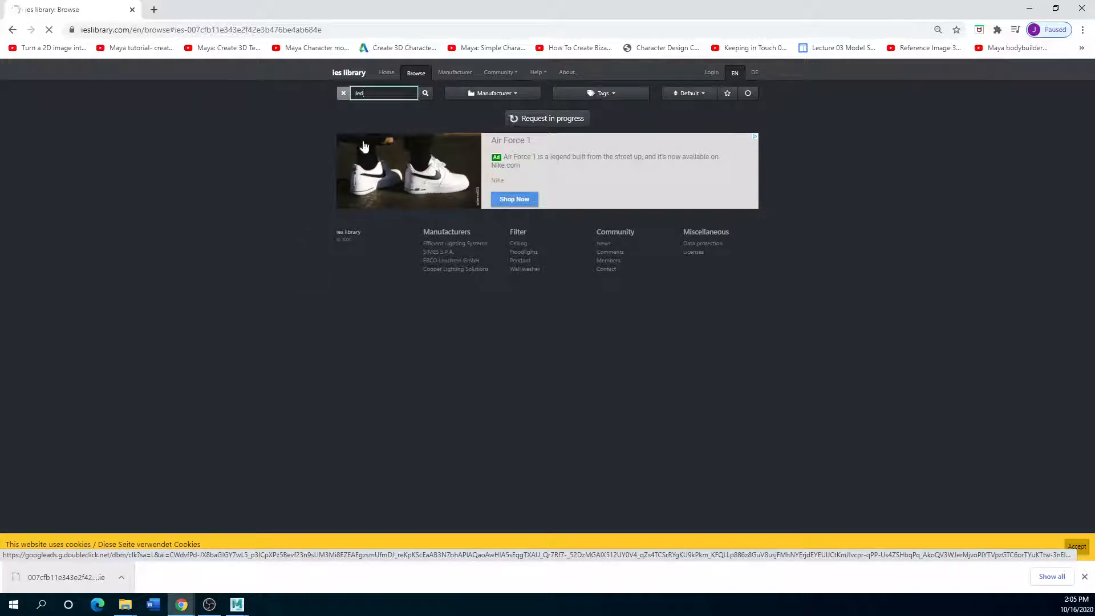
- Look through the Manufacturers and Home pages, then return to the browse listing's search box
{"action": "left_click", "coordinate": [455, 72]}
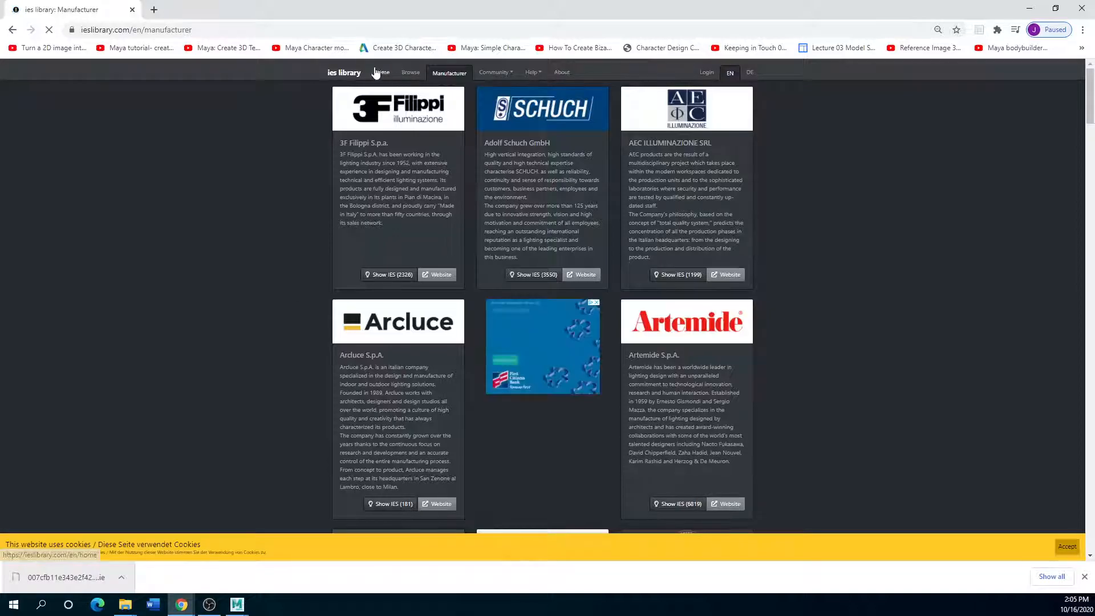
{"action": "left_click", "coordinate": [382, 72]}
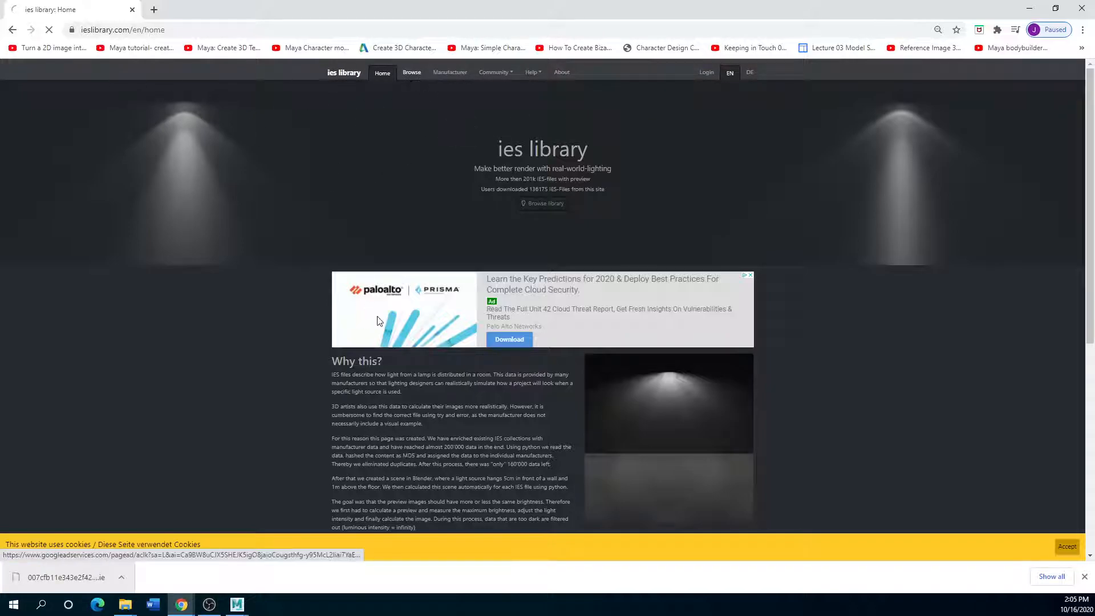
{"action": "left_click", "coordinate": [411, 72]}
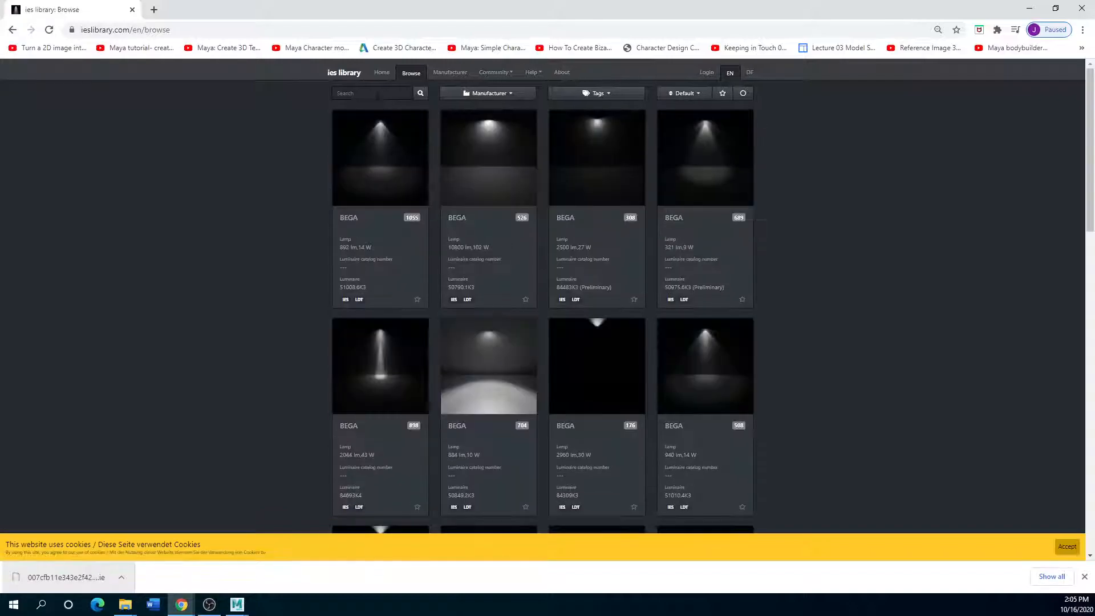
{"action": "left_click", "coordinate": [372, 93]}
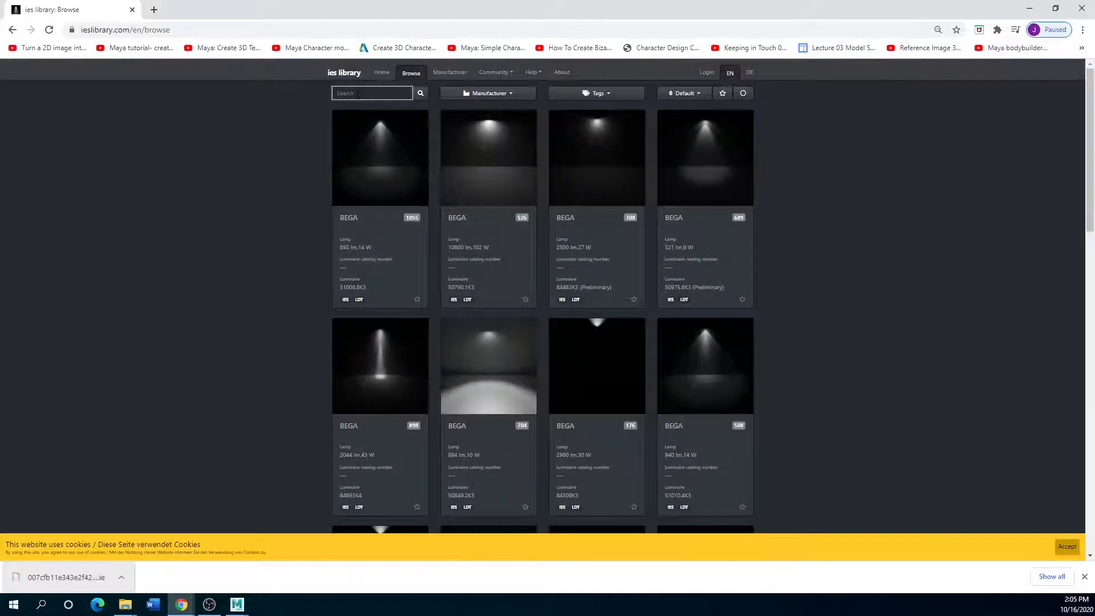
- Search the IES profile listing for 'led' and scroll through the LED results
{"action": "type", "text": "led"}
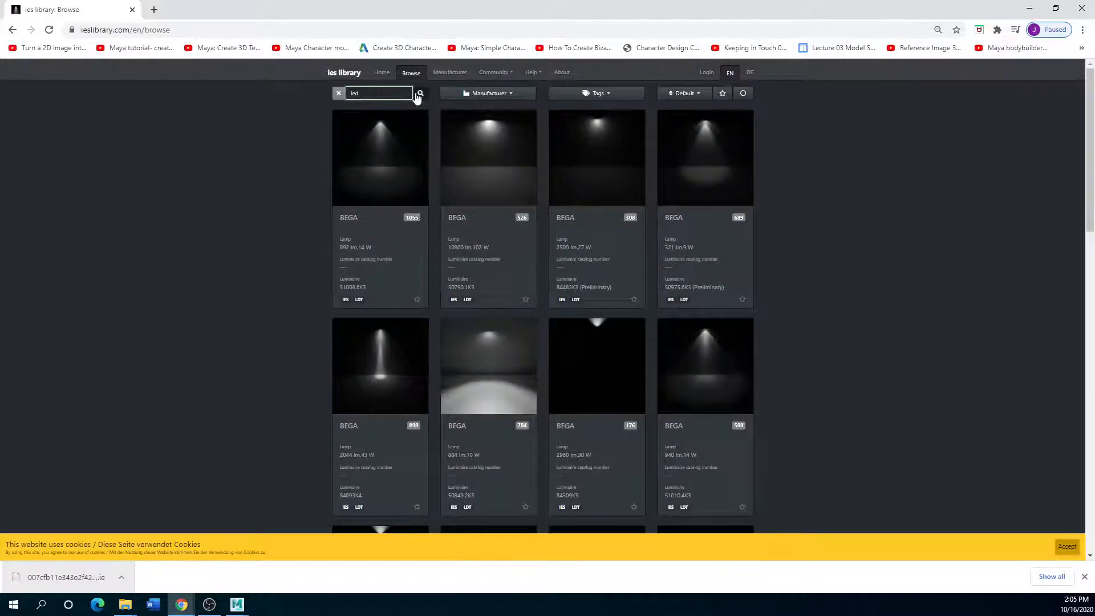
{"action": "left_click", "coordinate": [420, 93]}
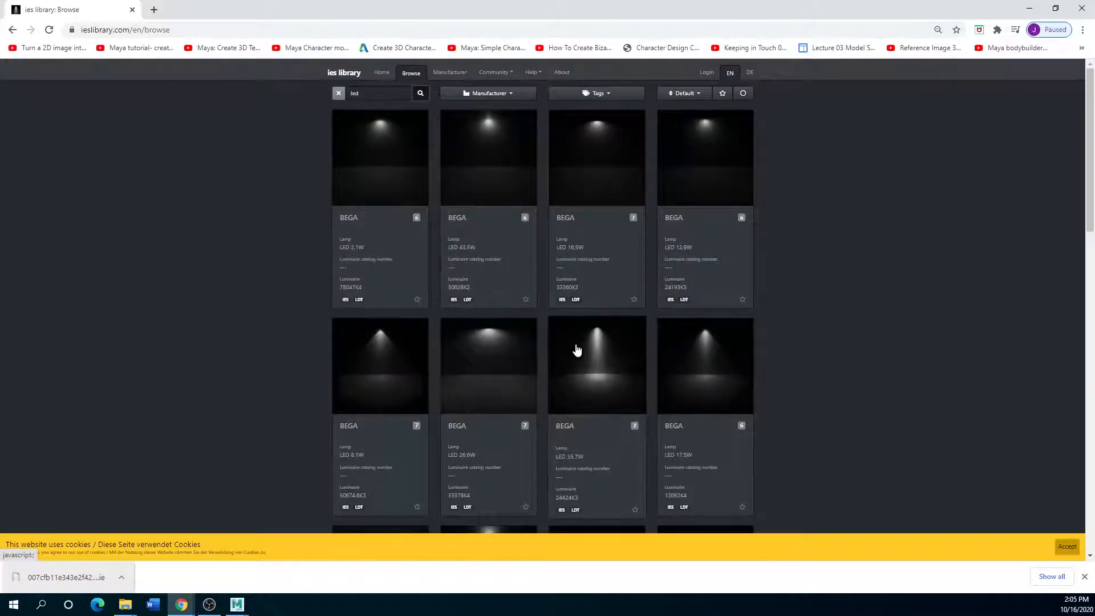
{"action": "scroll", "scroll_direction": "down", "scroll_amount": 3}
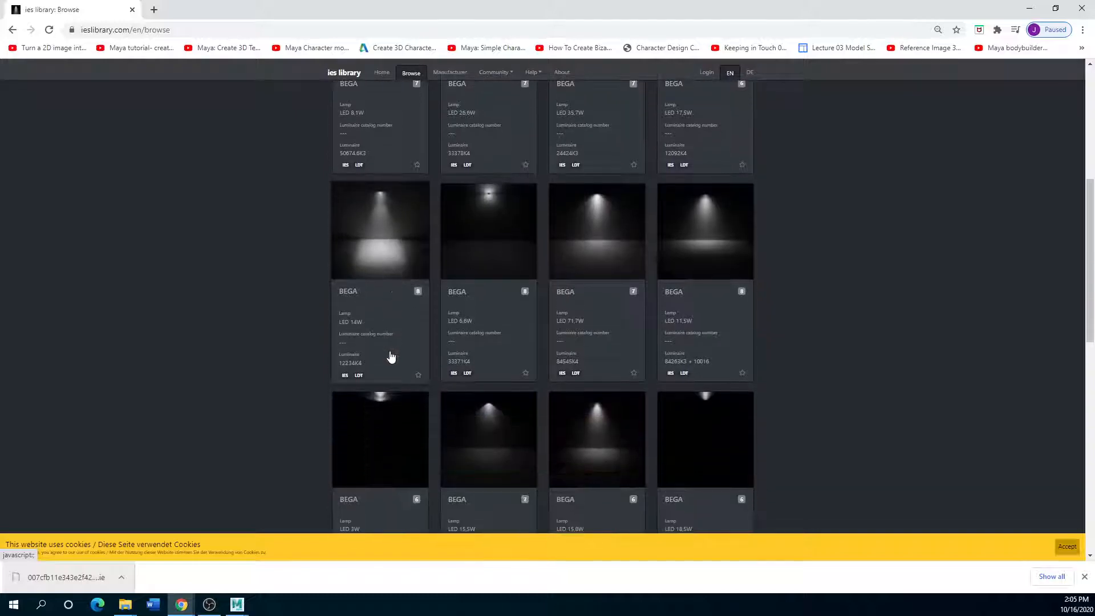
{"action": "scroll", "scroll_direction": "down", "scroll_amount": 3}
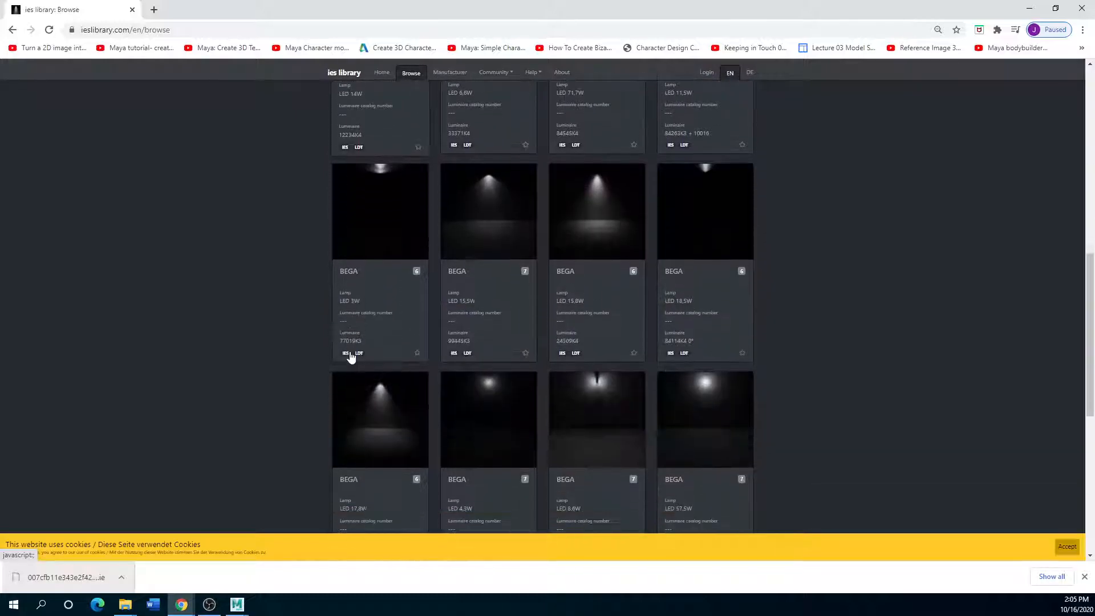
{"action": "scroll", "scroll_direction": "down", "scroll_amount": 3}
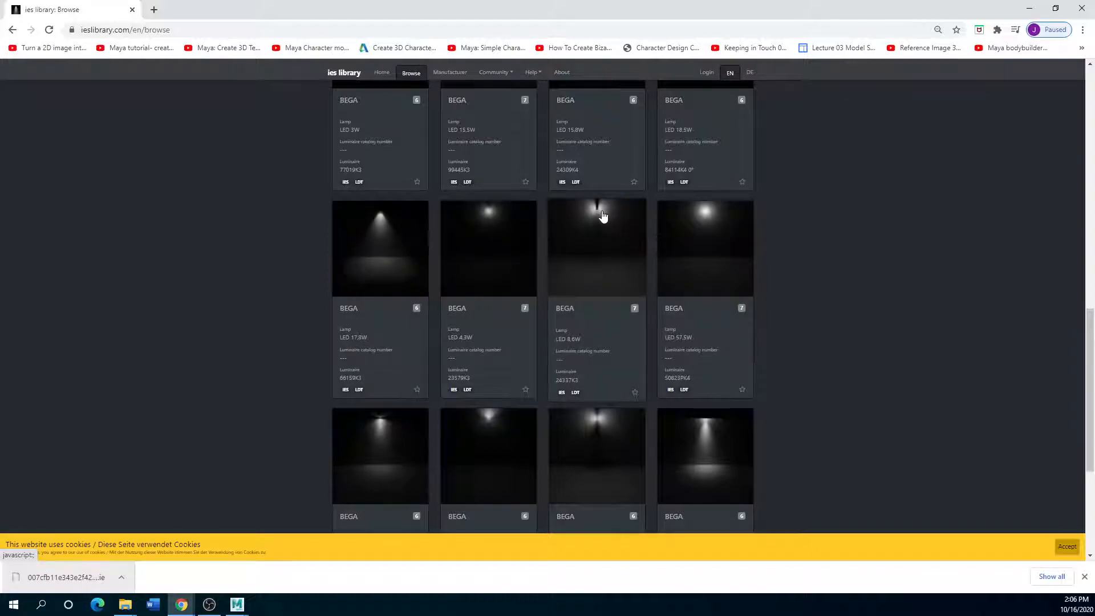
{"action": "mouse_move", "coordinate": [698, 217]}
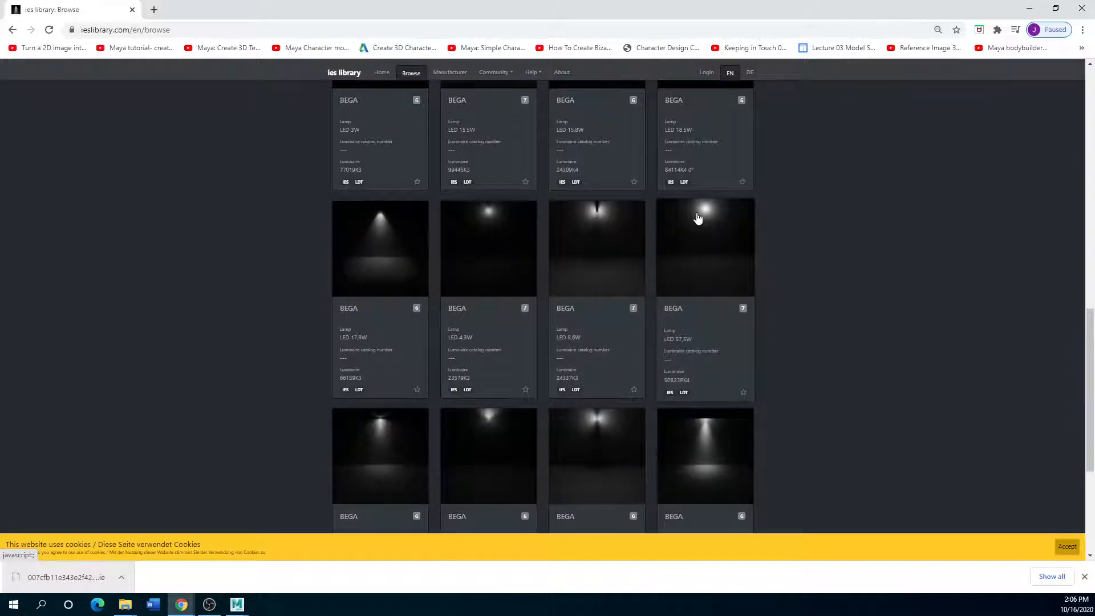